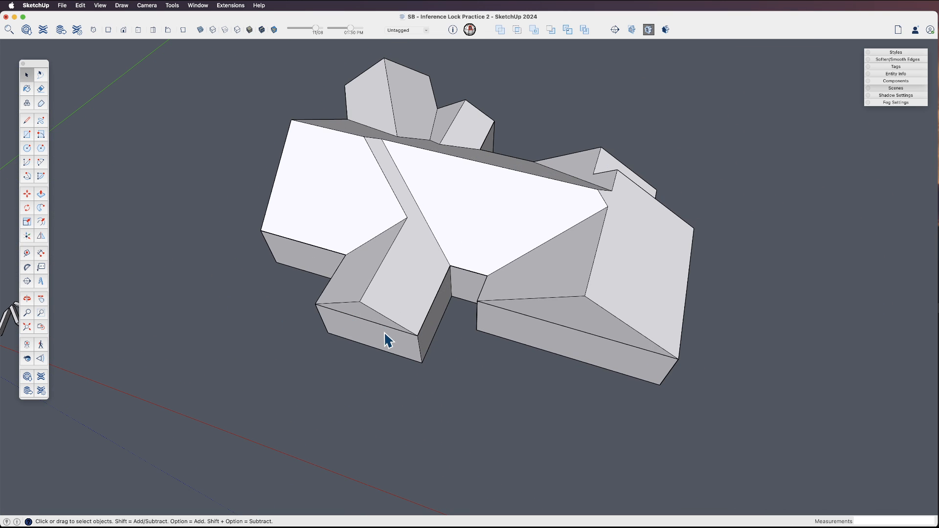
Step: Unlock the roofed multi-wing house group via its context menu and reselect it
left_click(386, 335)
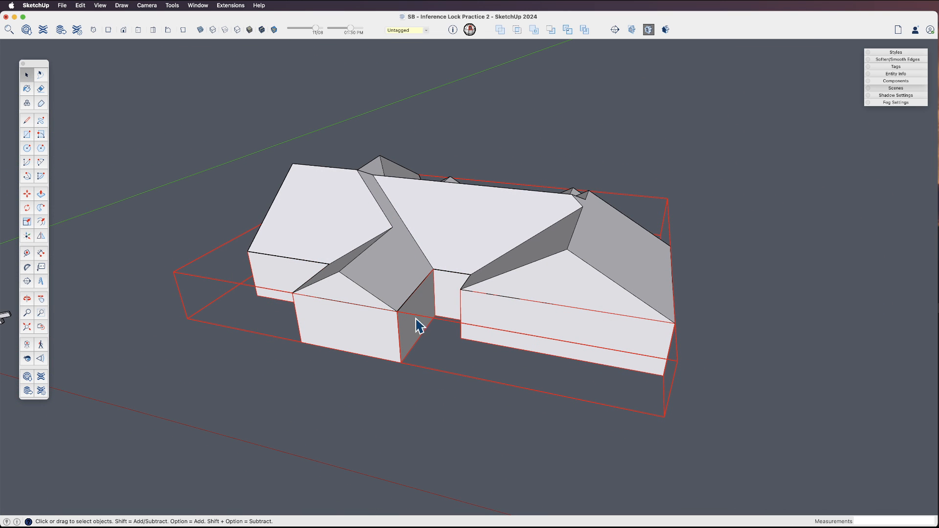
right_click(419, 326)
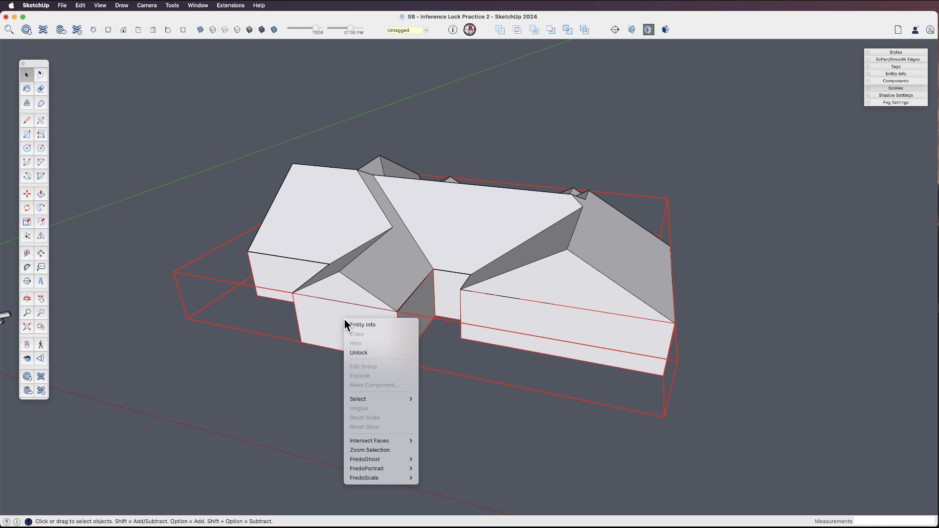
left_click(358, 352)
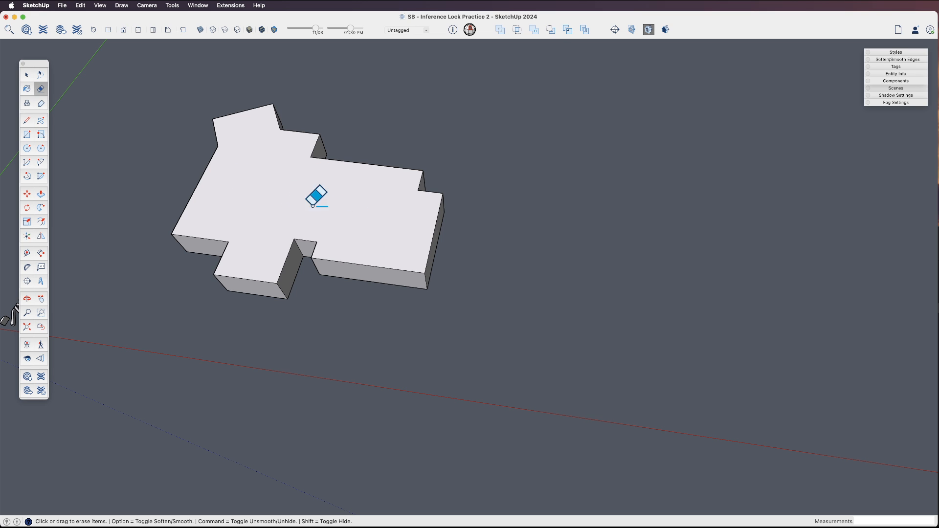
left_click(27, 74)
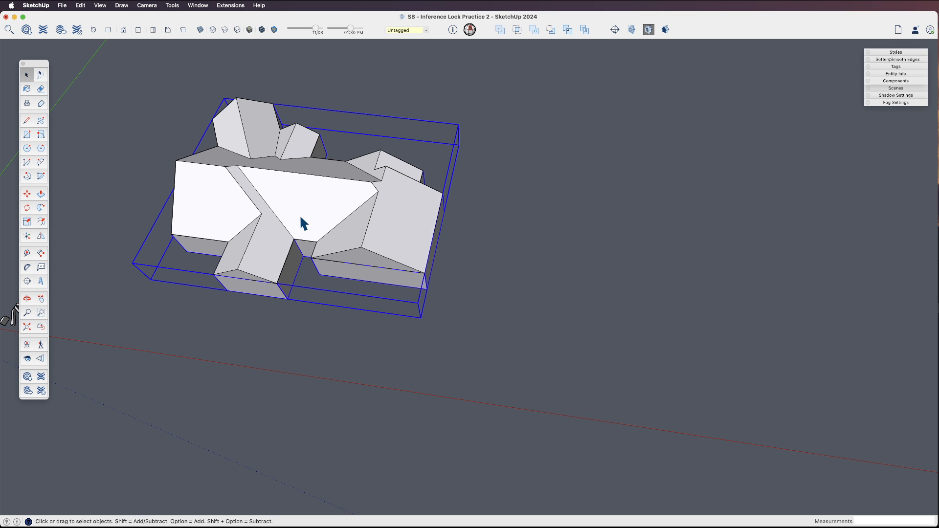
mouse_move(284, 253)
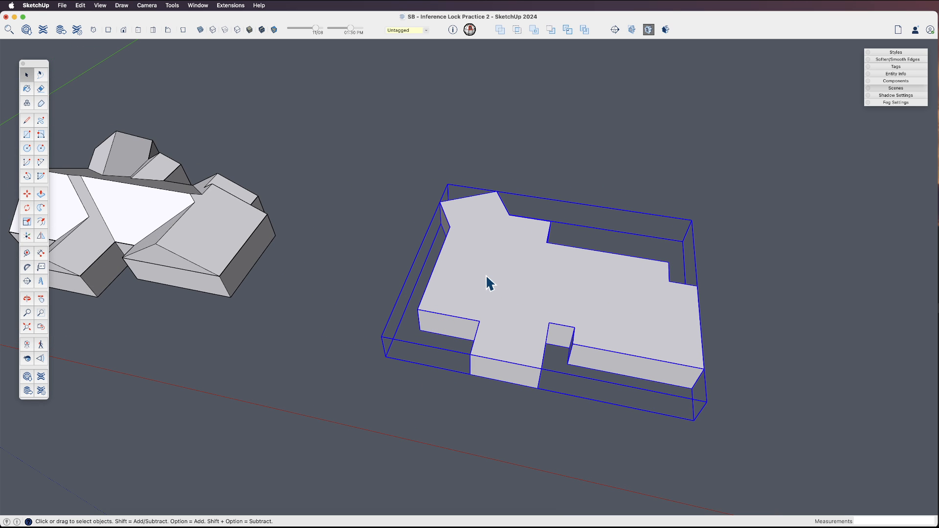
Step: Lock the flat multi-wing footprint slab group from its right-click menu
right_click(488, 282)
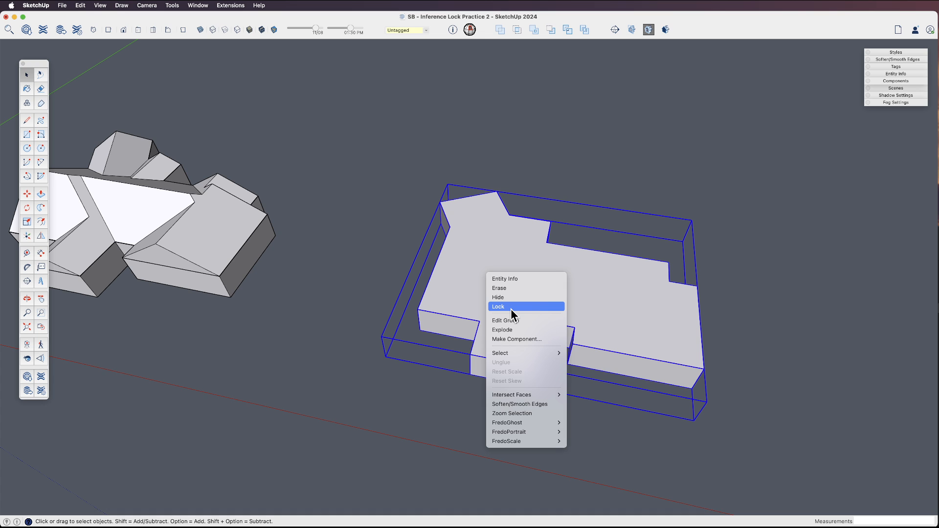
left_click(498, 306)
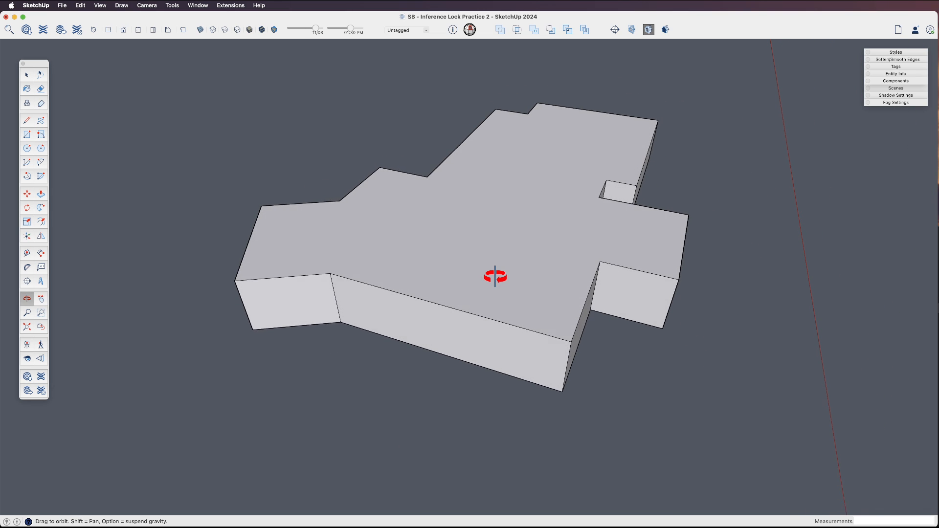
Step: Anchor a 35° Protractor guide at the flat block's front corner
left_click(27, 267)
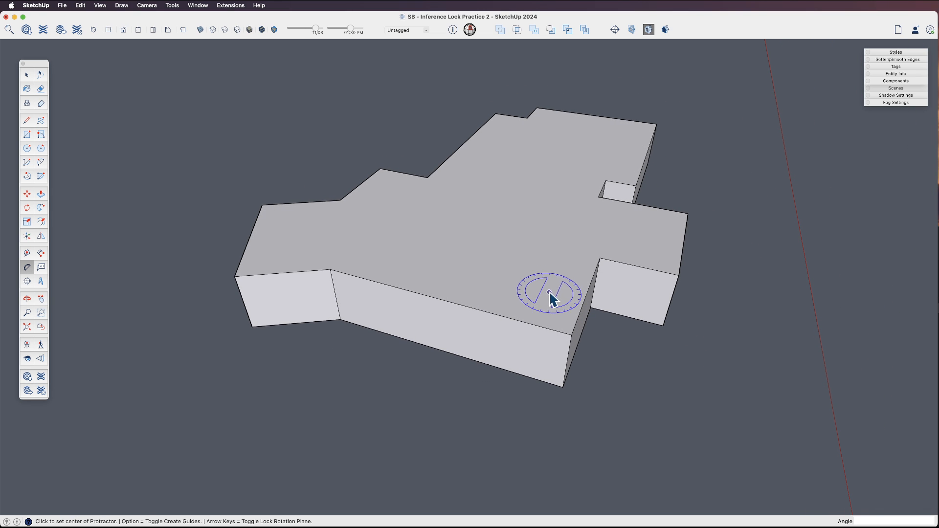
mouse_move(572, 341)
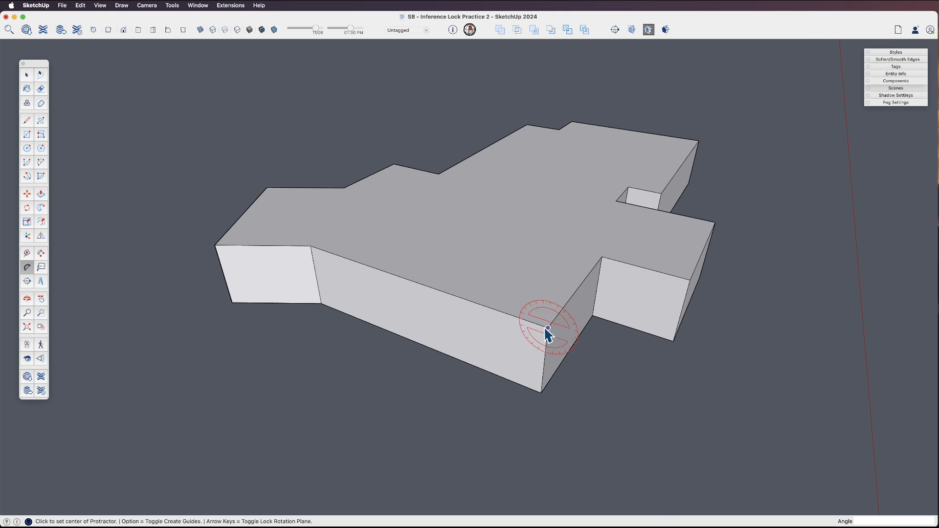
mouse_move(547, 336)
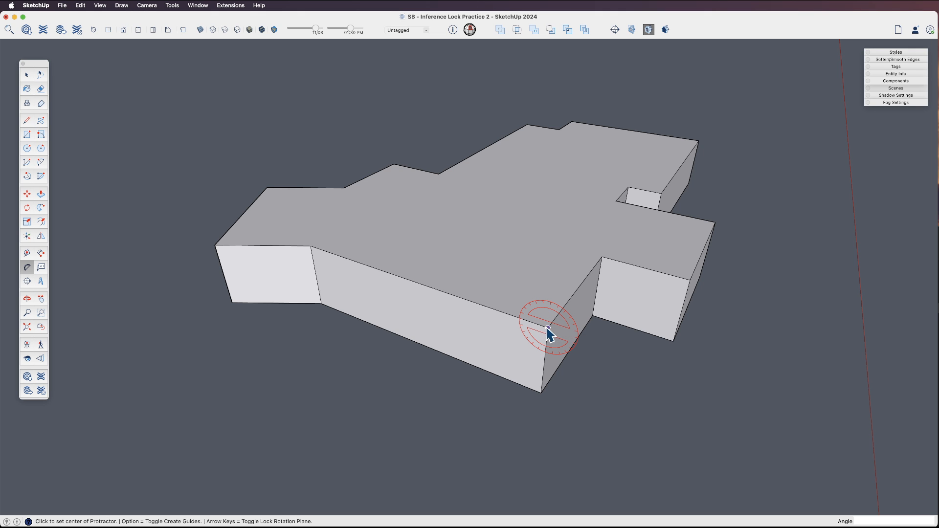
mouse_move(548, 334)
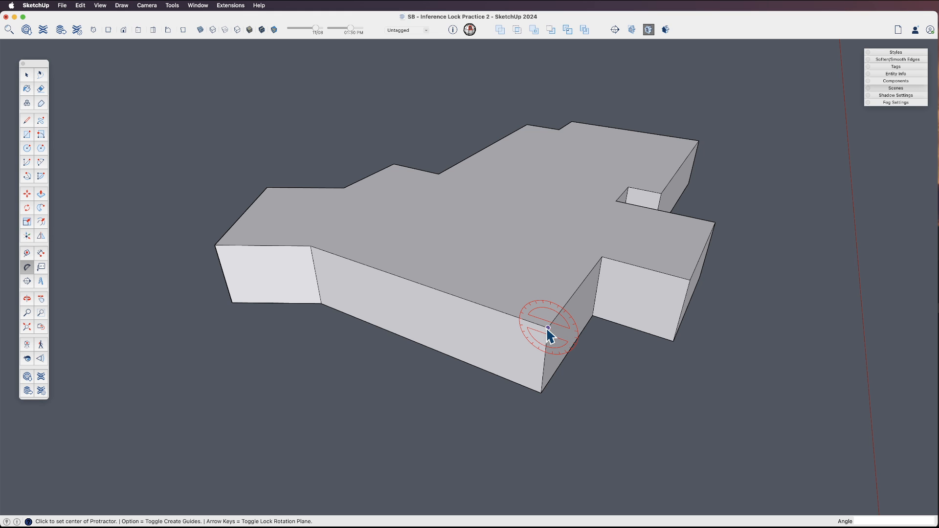
left_click(547, 328)
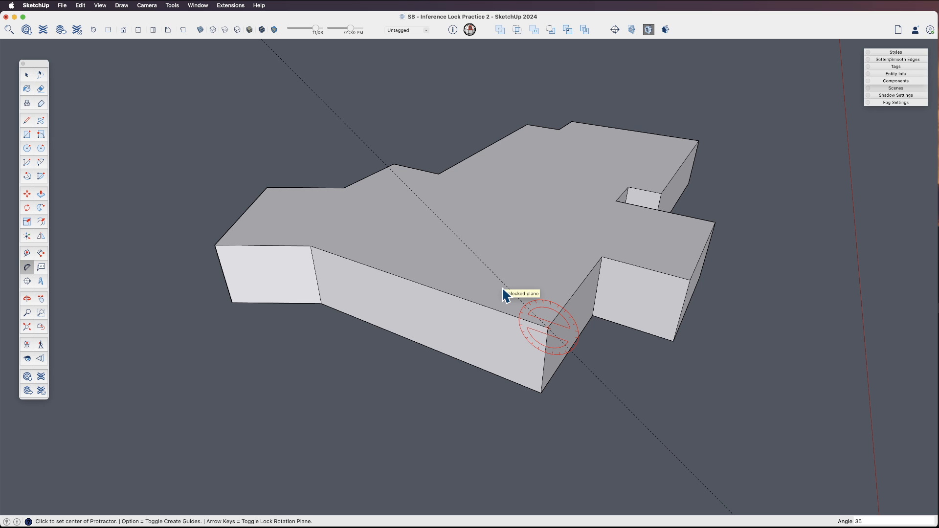
mouse_move(510, 277)
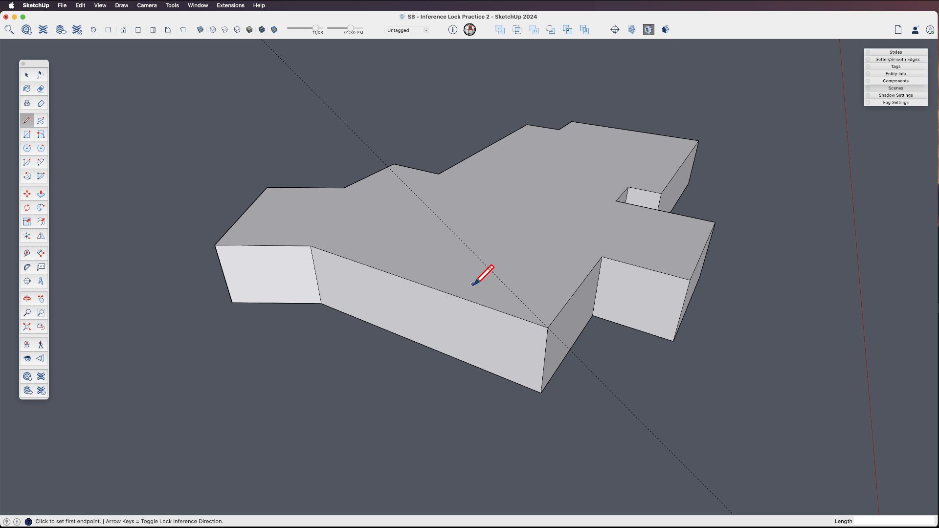
mouse_move(415, 281)
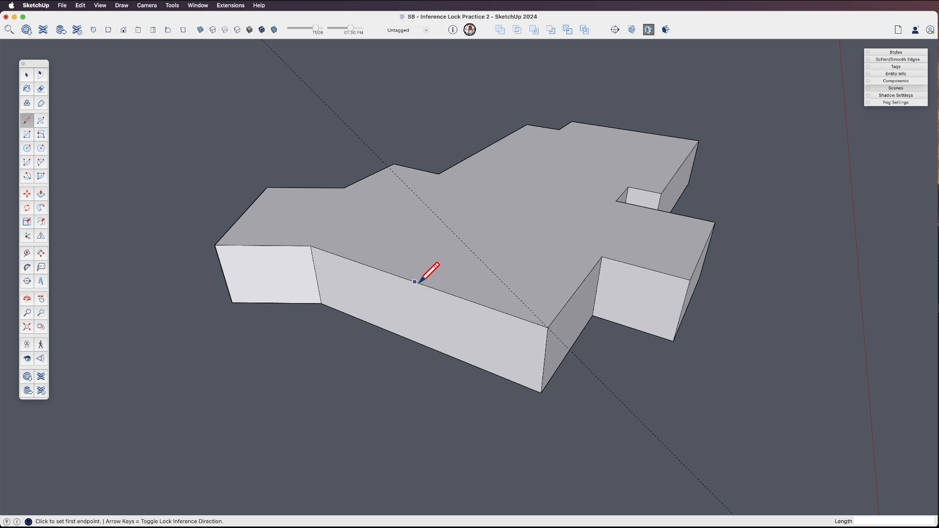
mouse_move(415, 281)
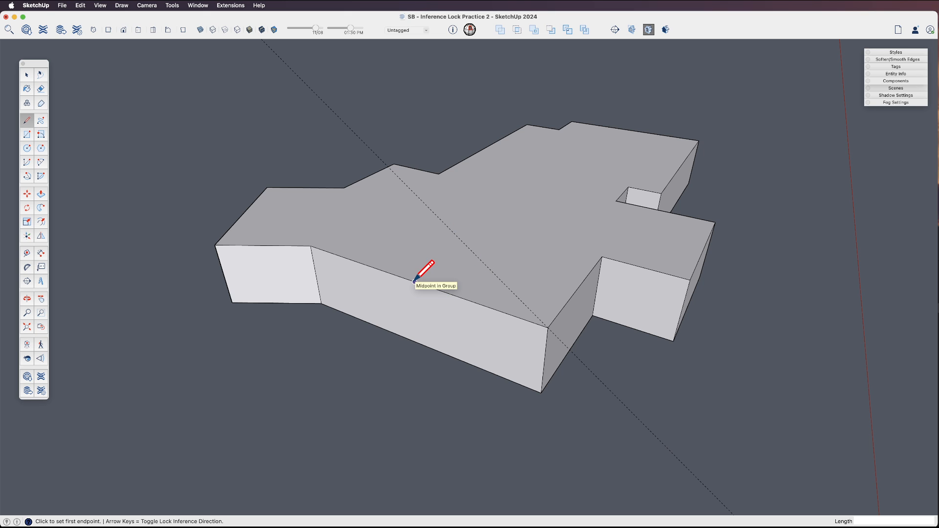
Step: Draw hip edges joining the edge midpoint, the guide point and the left front corner
left_click(414, 282)
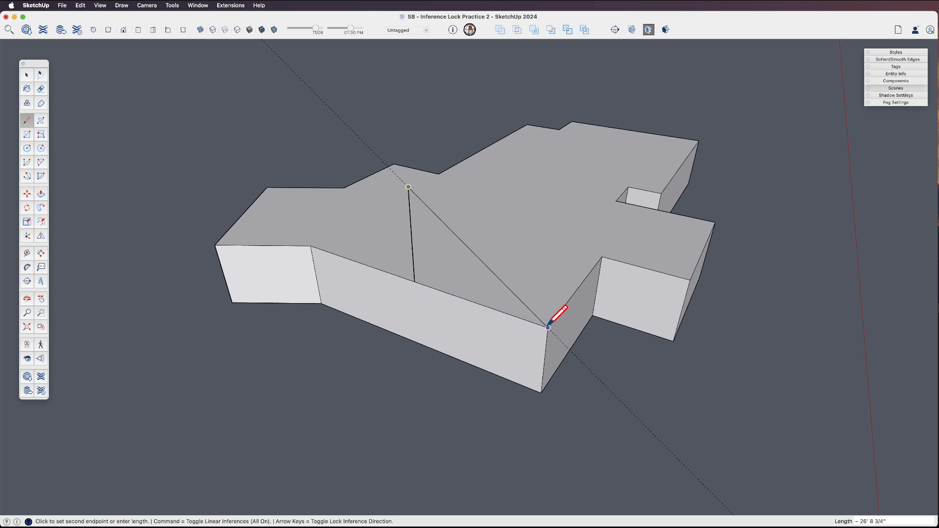
mouse_move(419, 281)
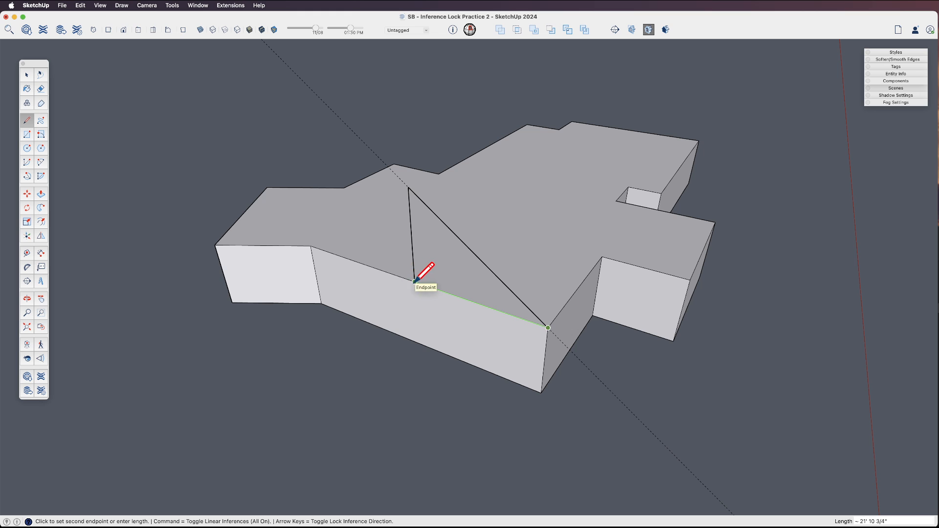
left_click(412, 282)
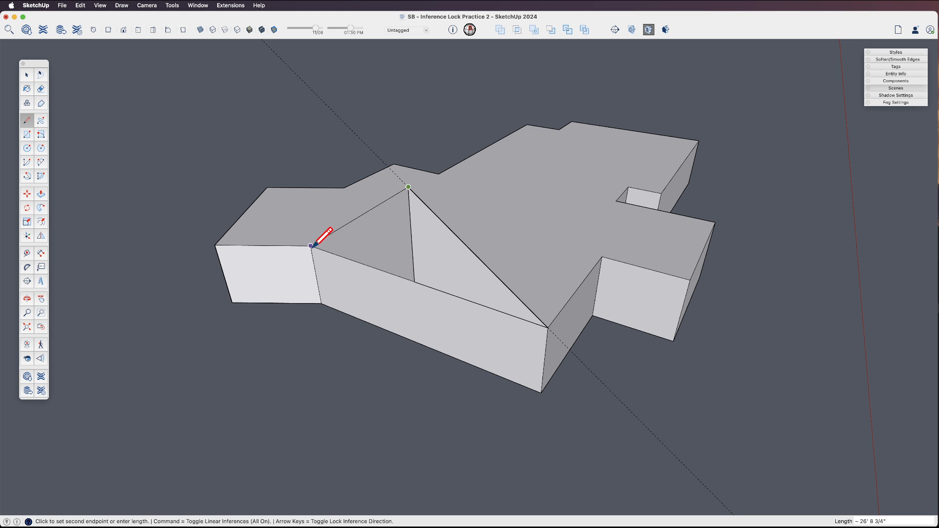
left_click(41, 103)
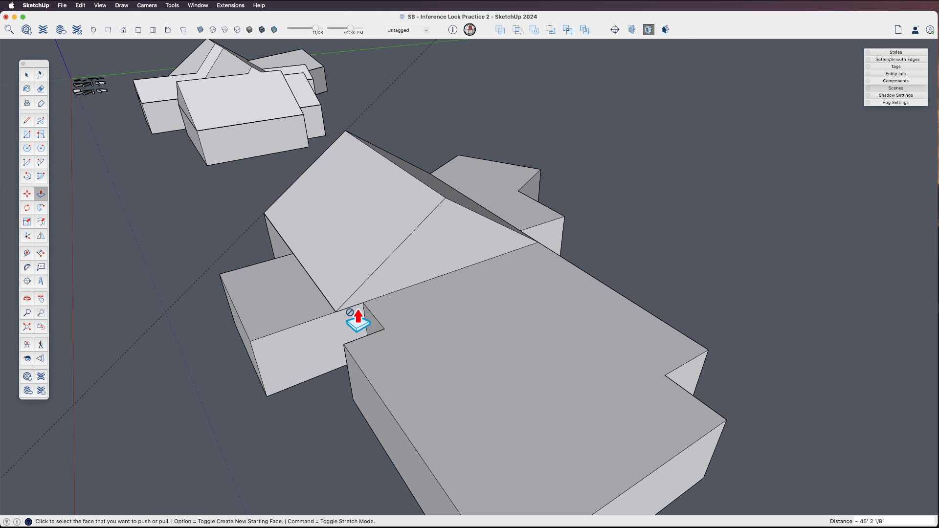
mouse_move(371, 323)
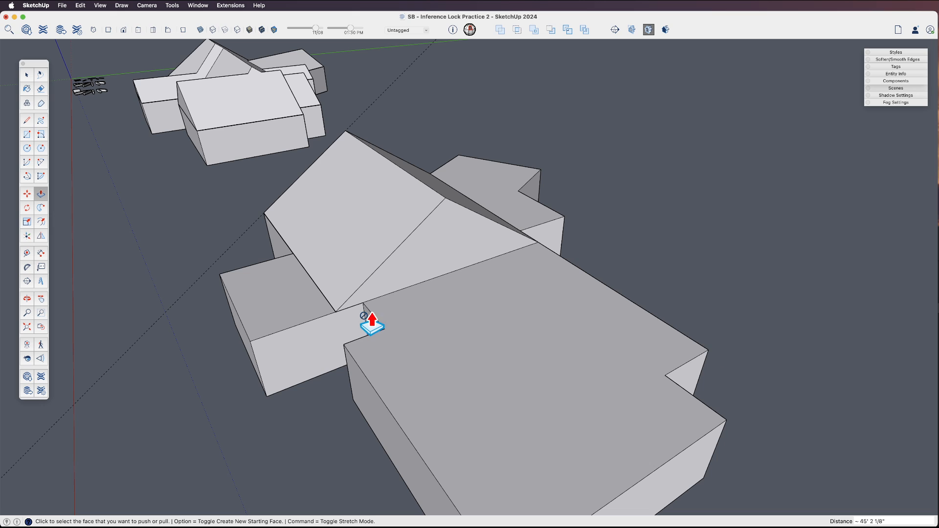
Step: Draw an edge from the inner notch corner parallel to the hip, ending at the hip corner
left_click(27, 120)
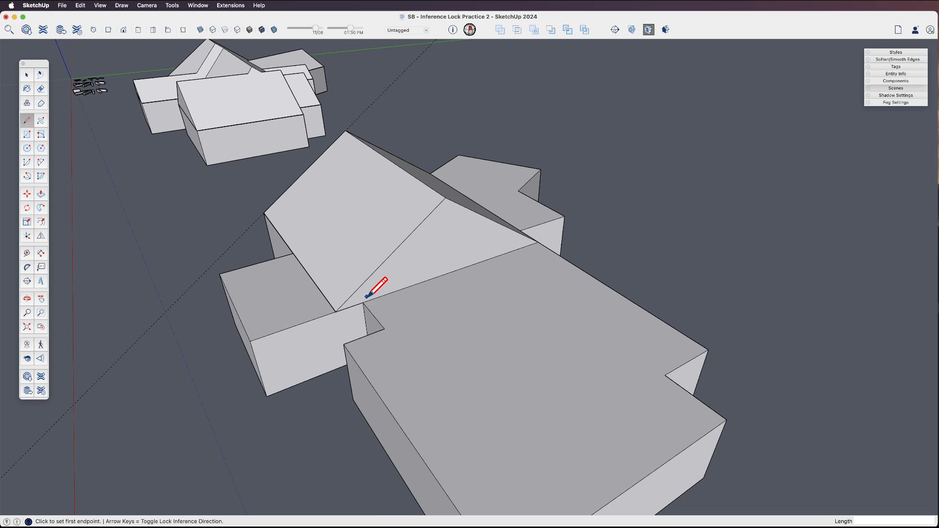
left_click(363, 302)
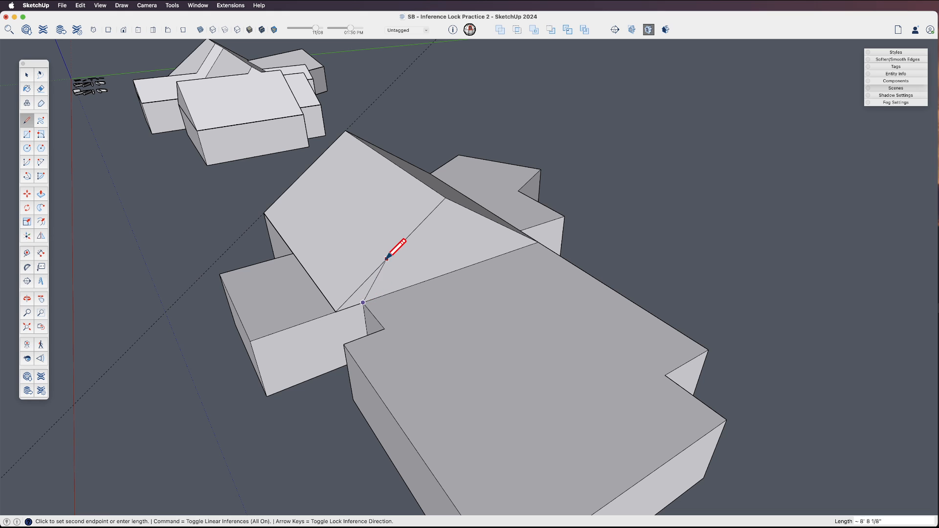
mouse_move(413, 231)
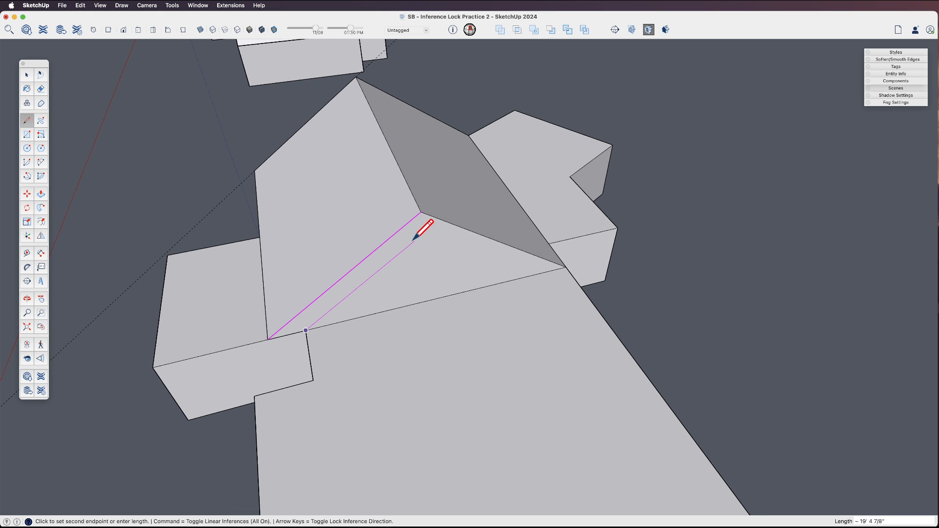
mouse_move(419, 230)
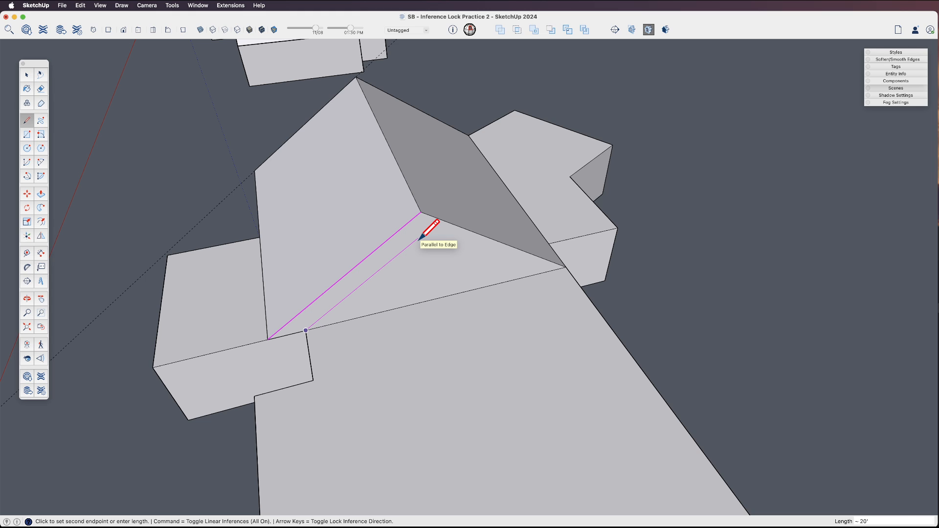
mouse_move(417, 235)
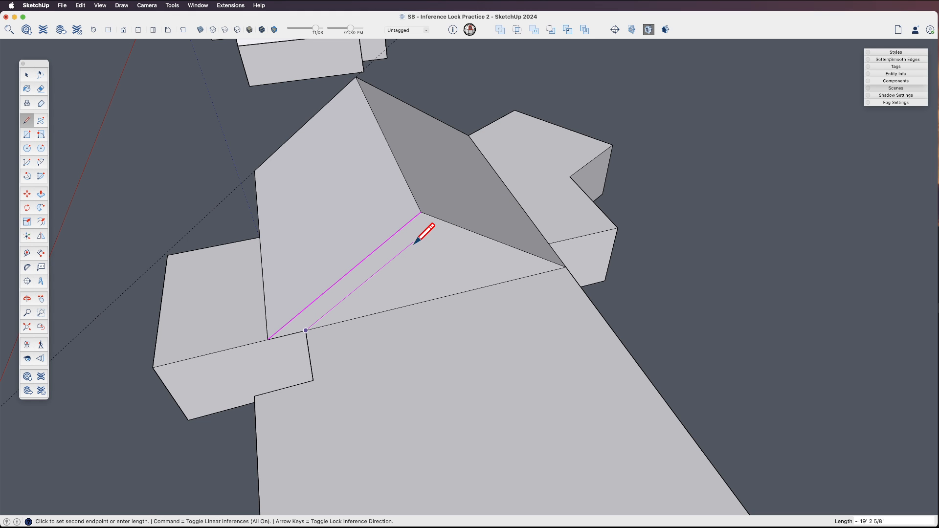
mouse_move(440, 186)
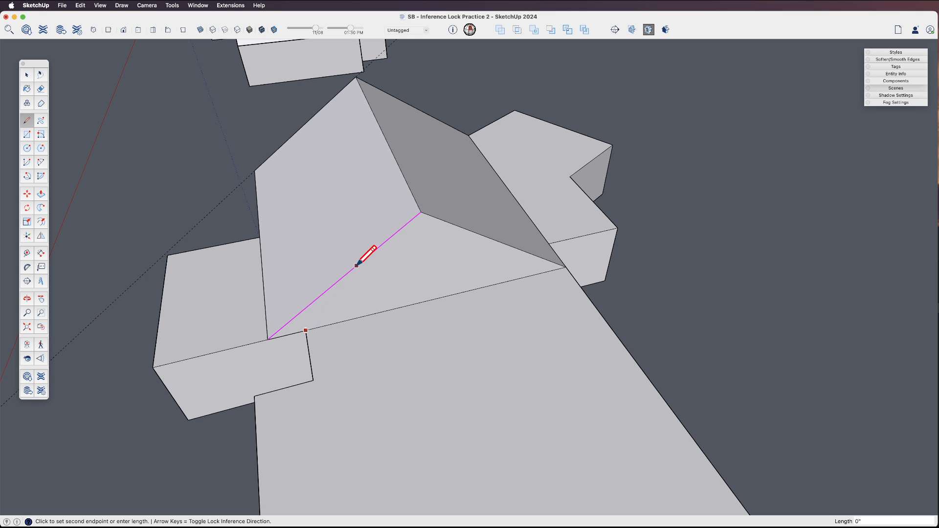
mouse_move(407, 246)
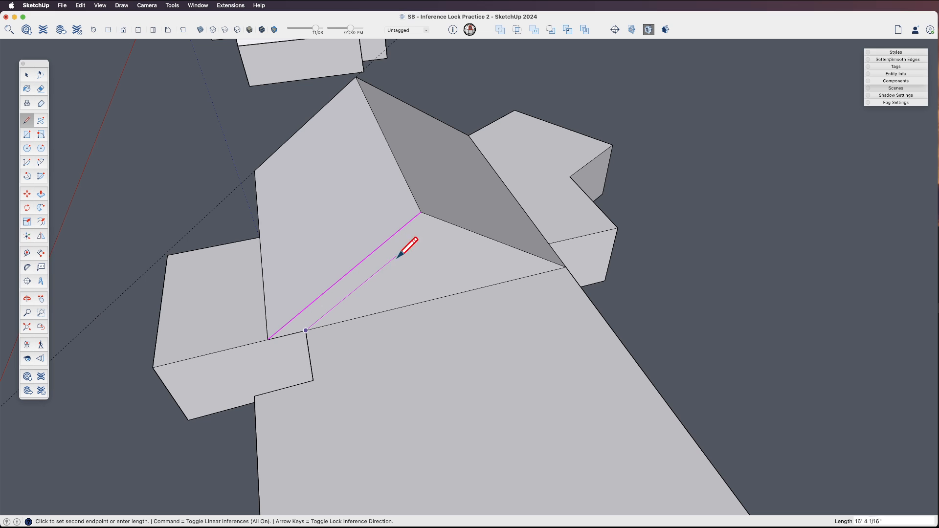
mouse_move(443, 219)
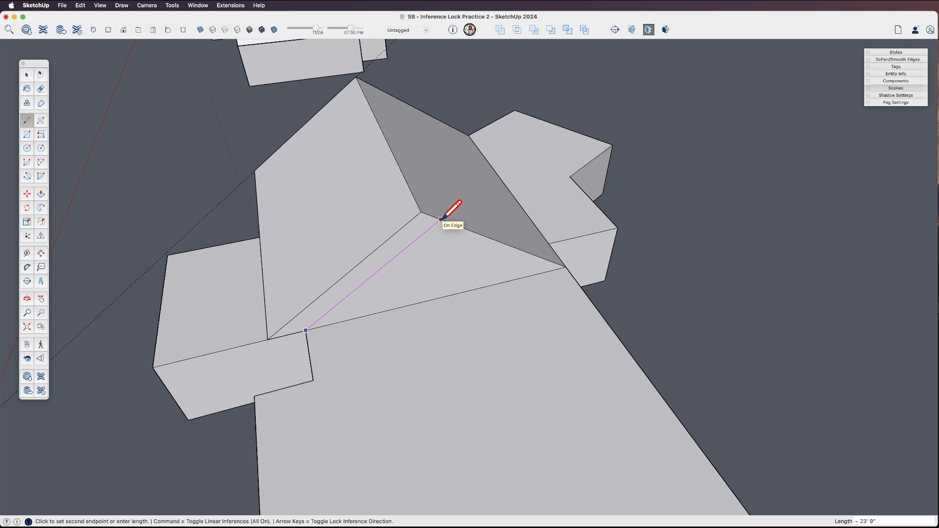
mouse_move(411, 246)
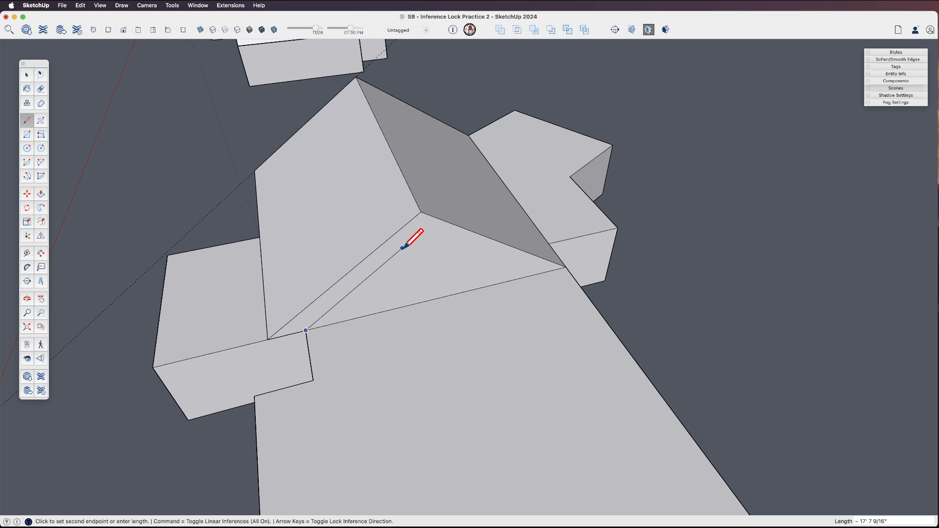
mouse_move(401, 240)
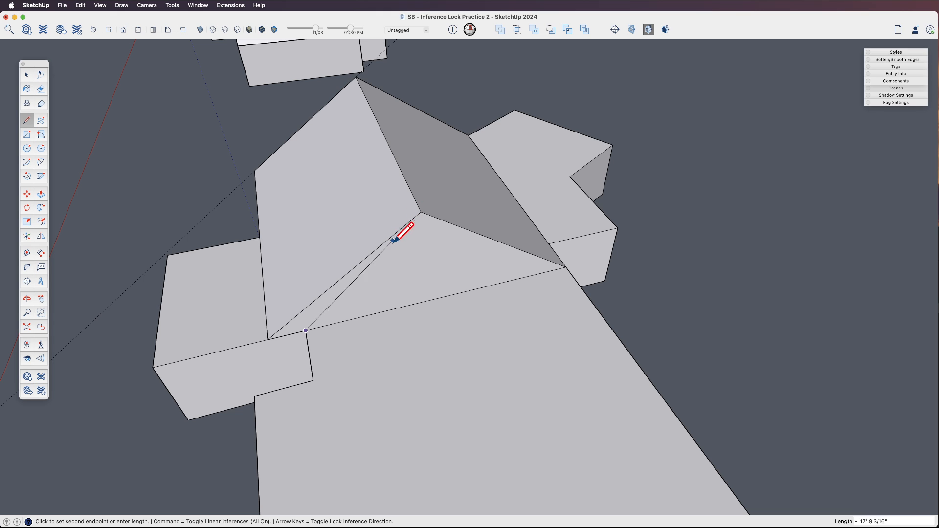
mouse_move(435, 152)
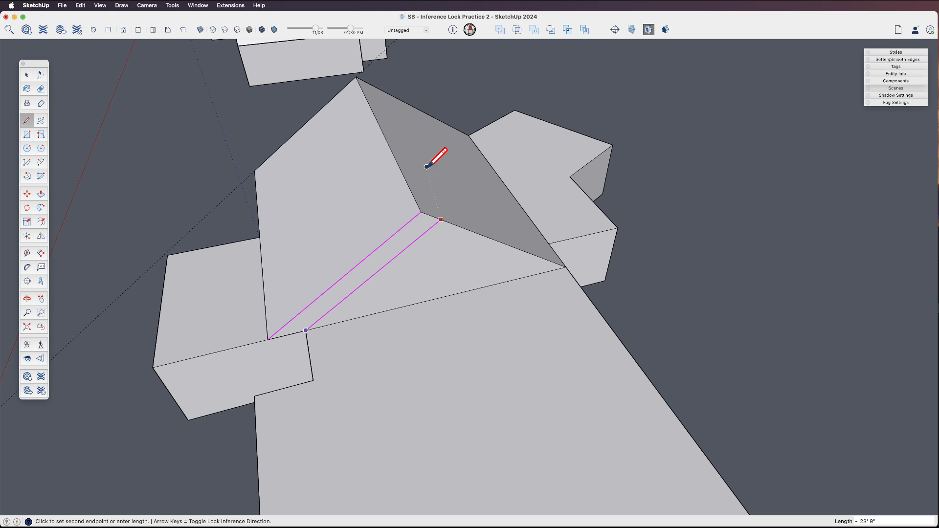
left_click(441, 219)
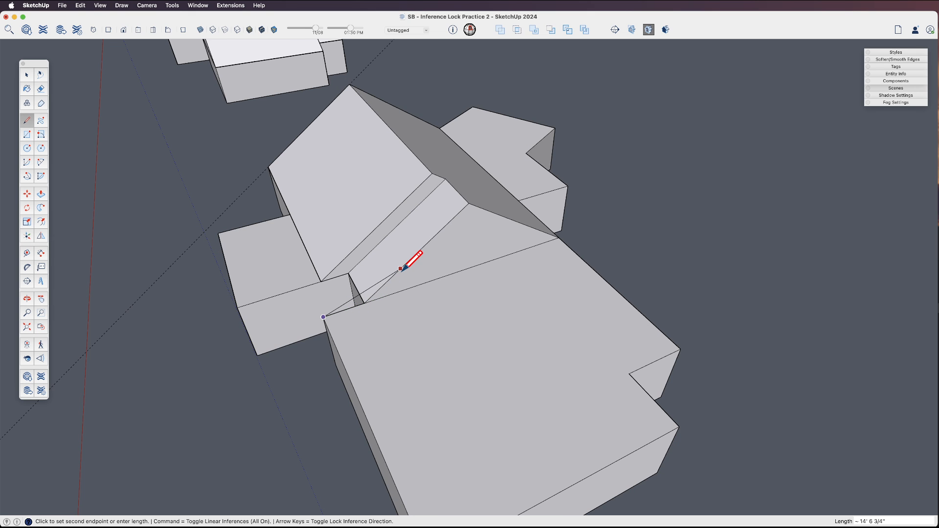
mouse_move(418, 229)
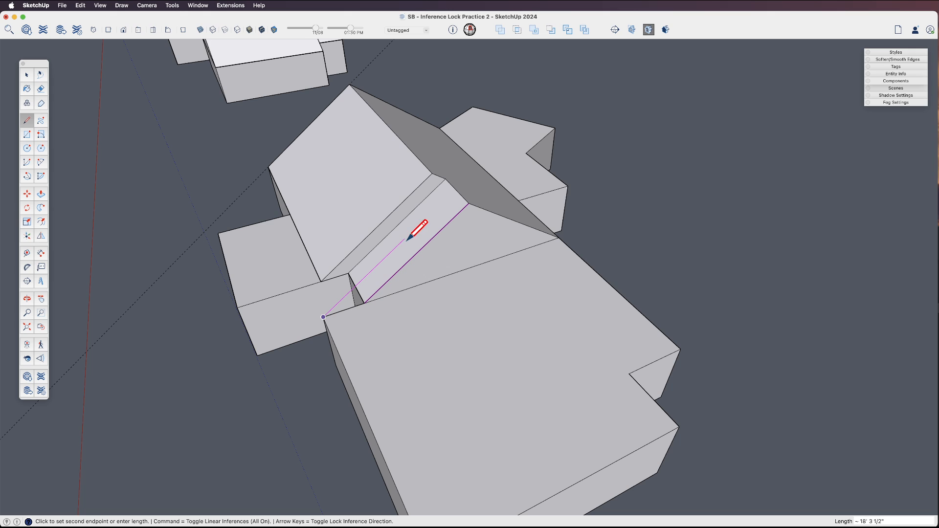
mouse_move(425, 214)
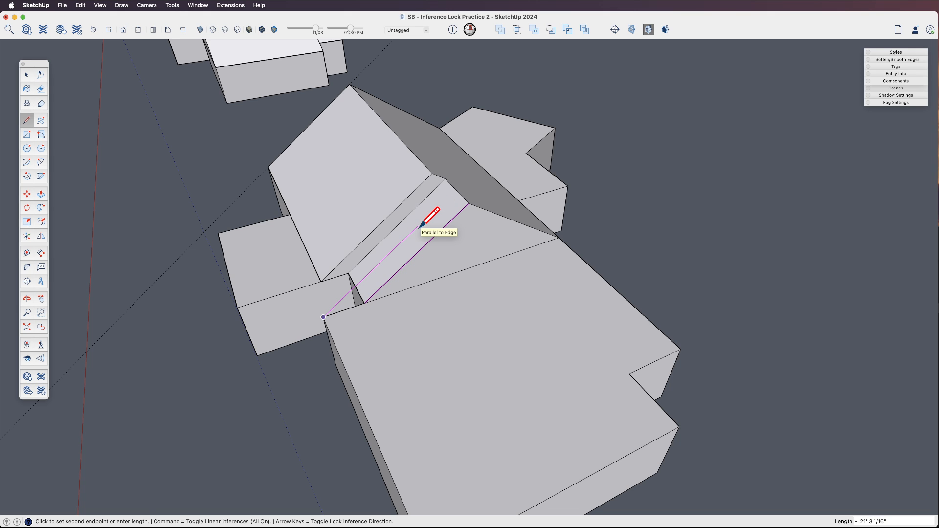
mouse_move(483, 197)
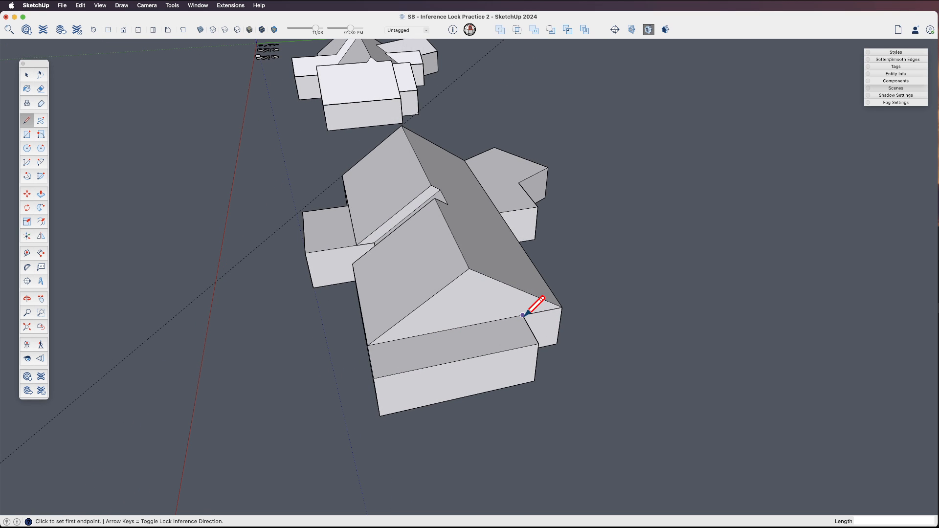
Step: Draw a line from the front wing's inner eave corner across its hipped roof
left_click(524, 314)
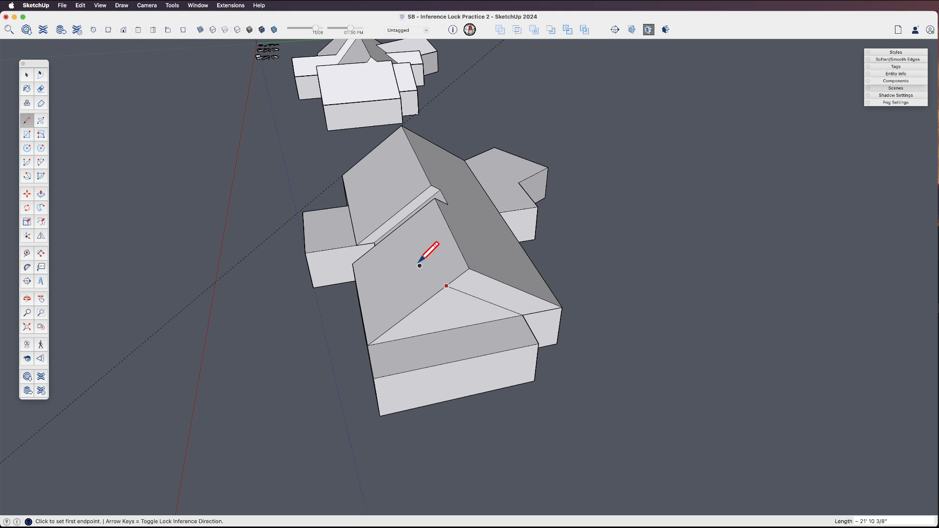
left_click(40, 194)
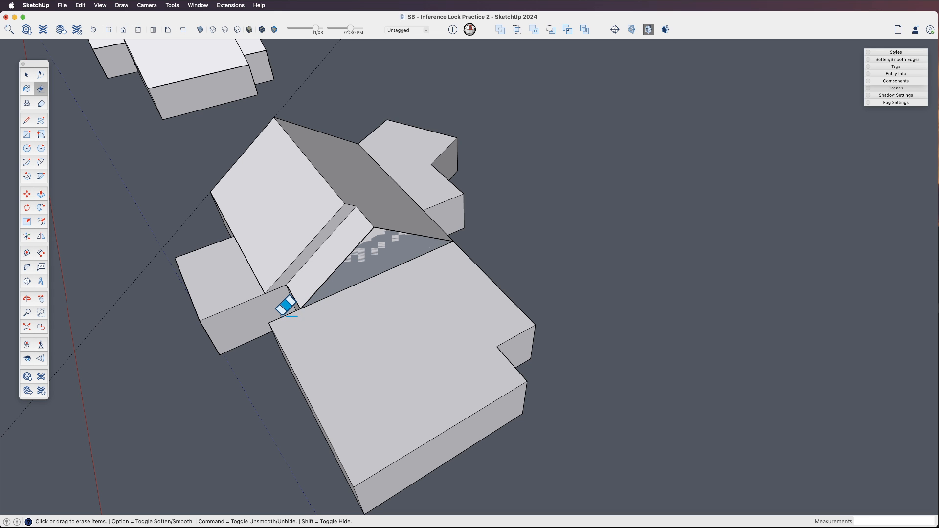
Step: Erase the stray roof-corner edge and draw a new edge from the inner corner to the ridge
left_click(27, 75)
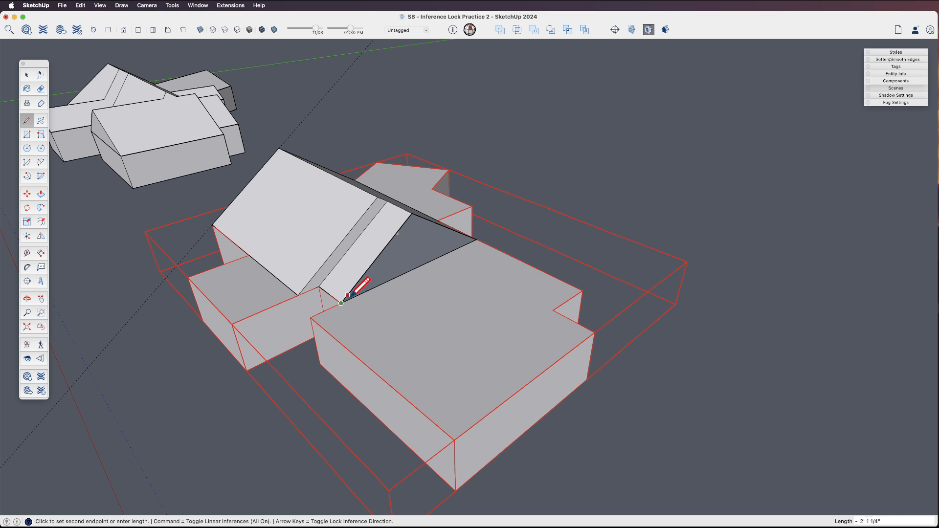
left_click(347, 295)
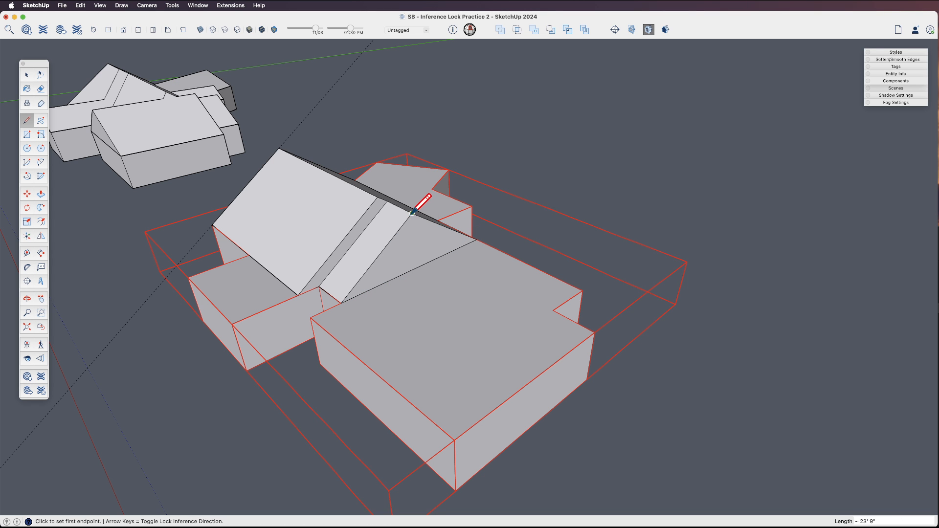
left_click(26, 75)
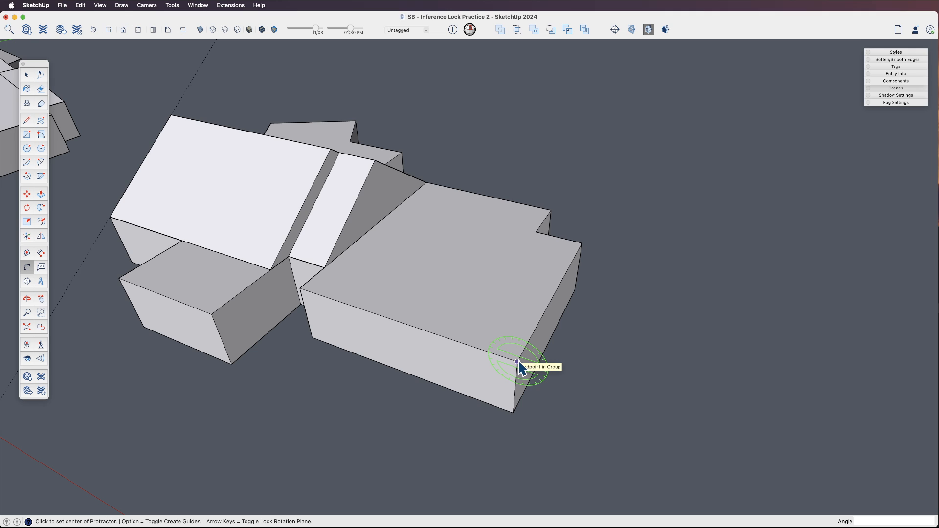
Step: Place a roof-pitch guide at the wing corner, then draw vertical eave lines and hip edges
left_click(518, 363)
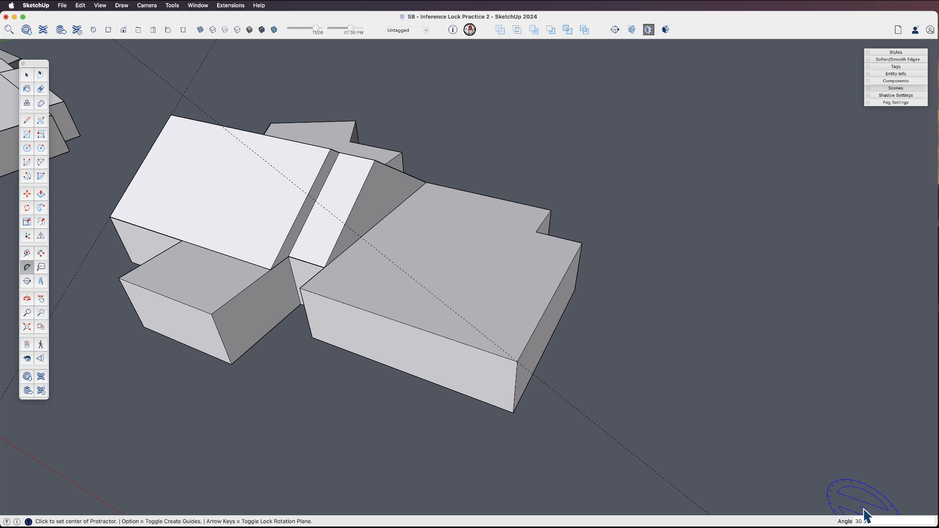
left_click(27, 121)
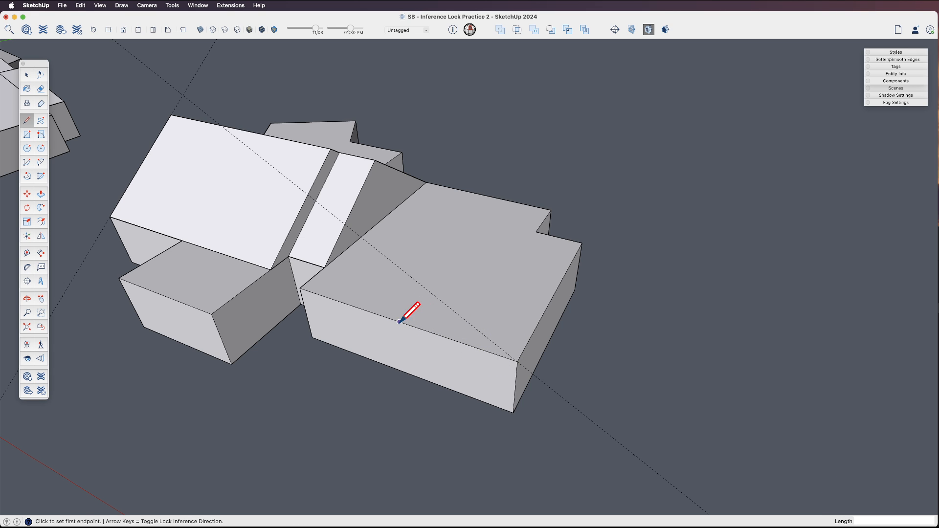
left_click(400, 322)
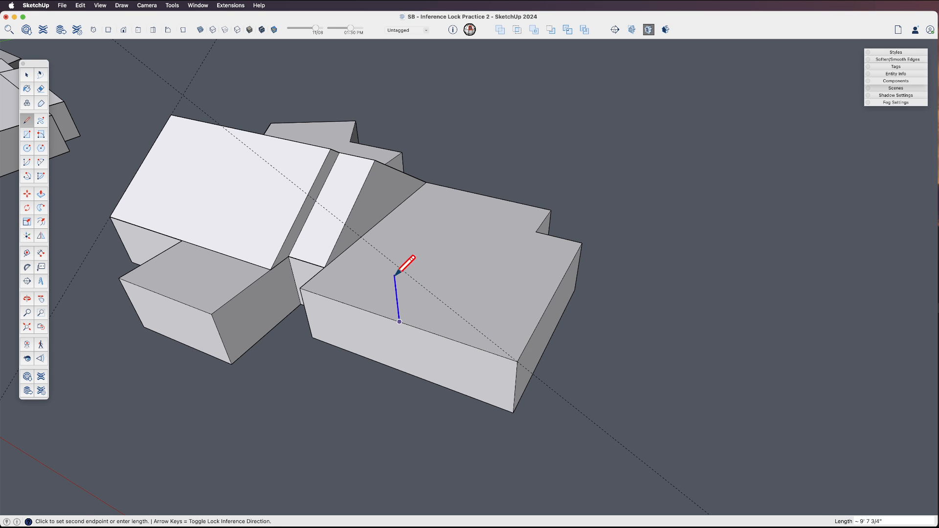
mouse_move(517, 361)
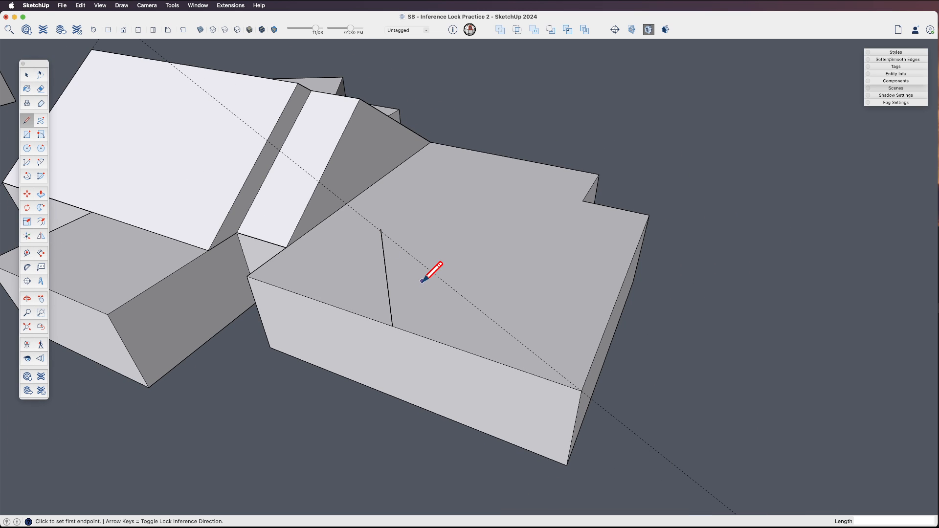
mouse_move(394, 326)
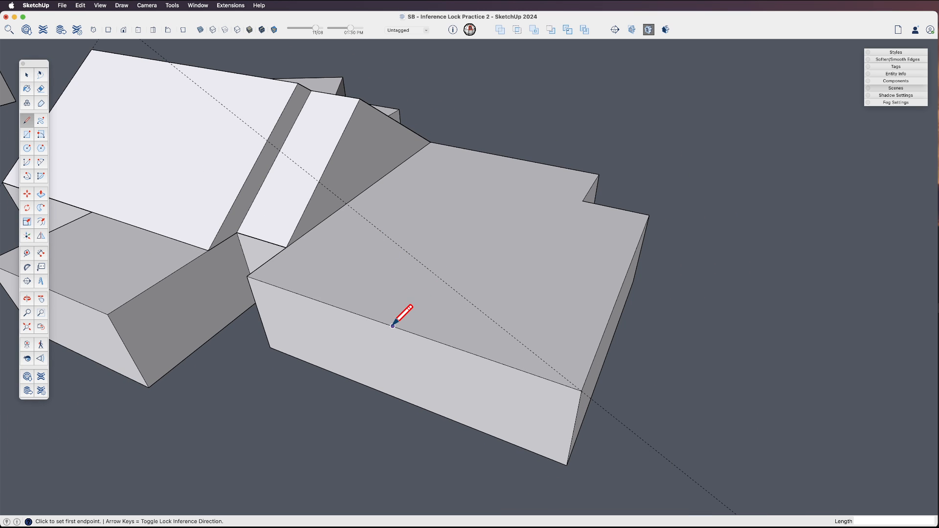
left_click(392, 325)
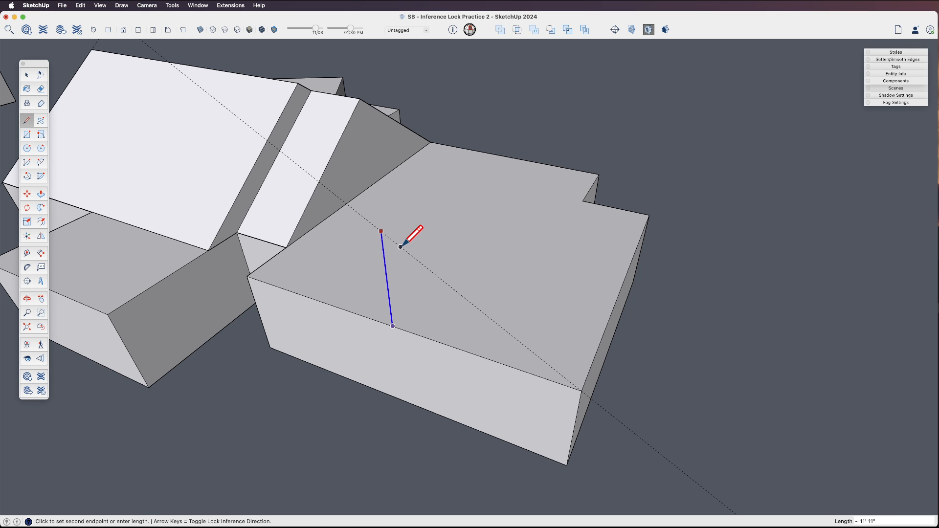
mouse_move(400, 245)
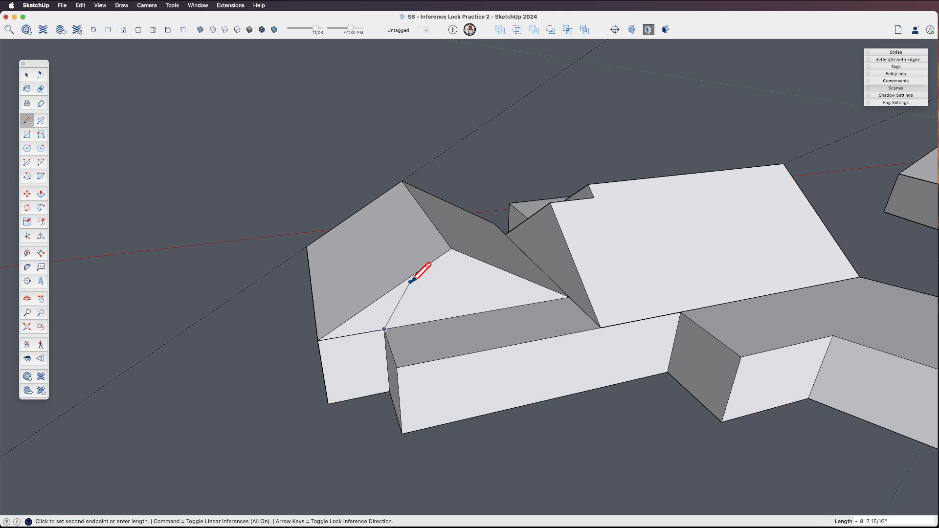
mouse_move(469, 282)
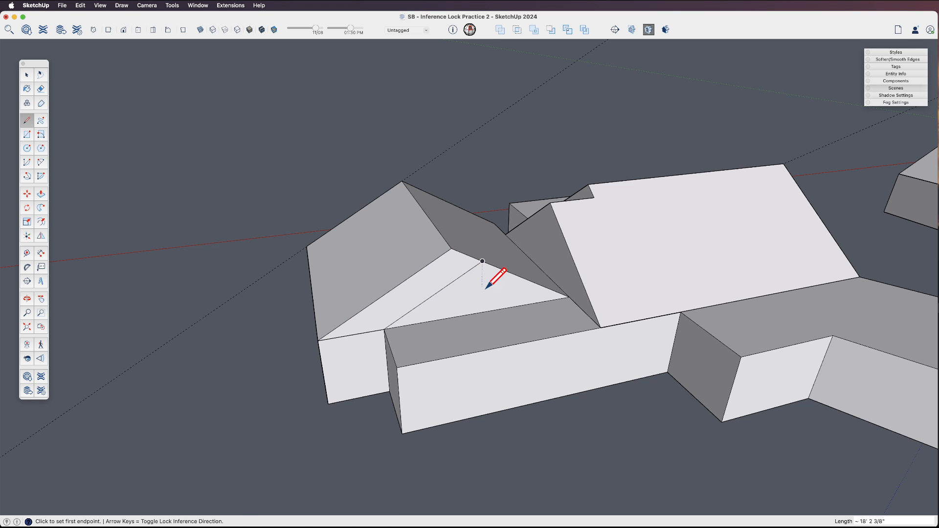
left_click(26, 194)
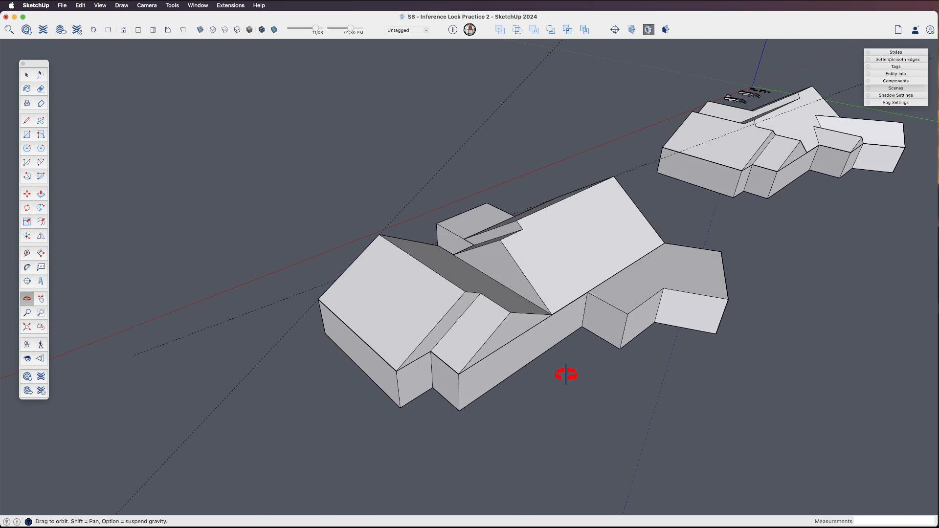
left_click(27, 74)
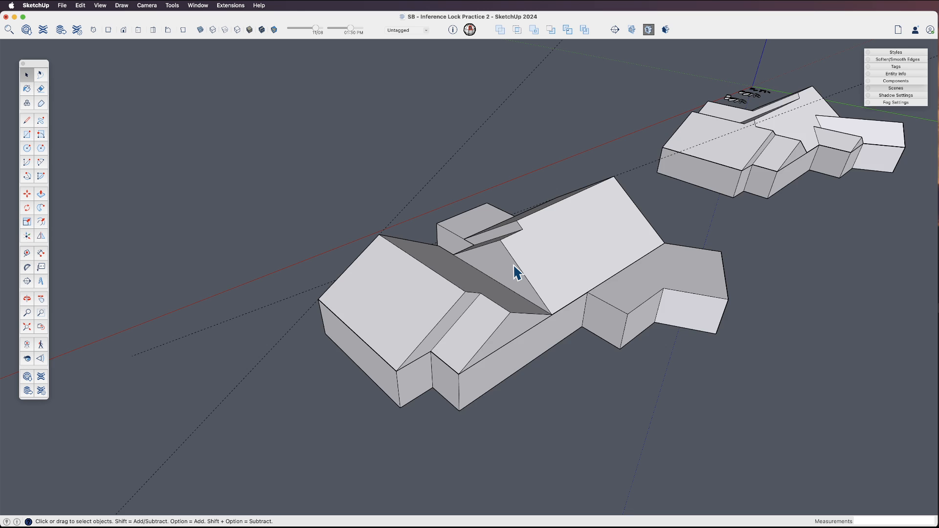
scroll("down", 3)
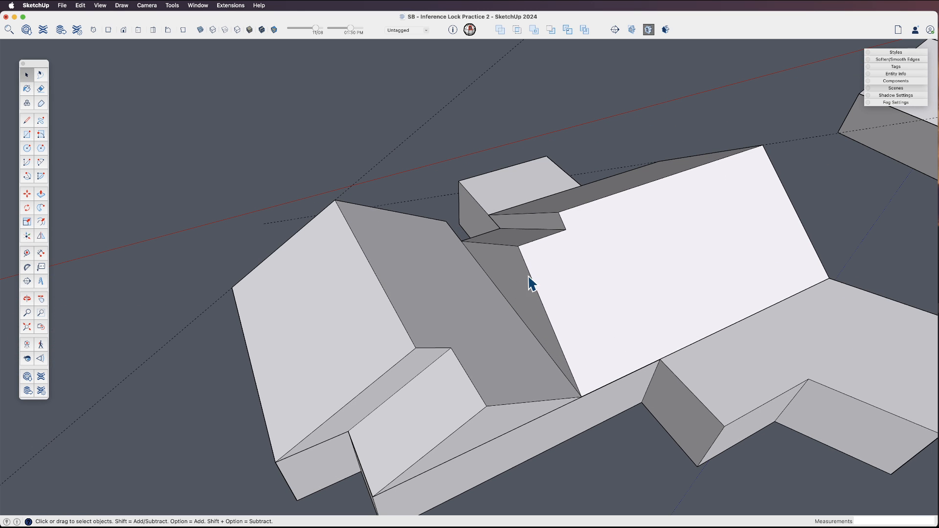
mouse_move(529, 279)
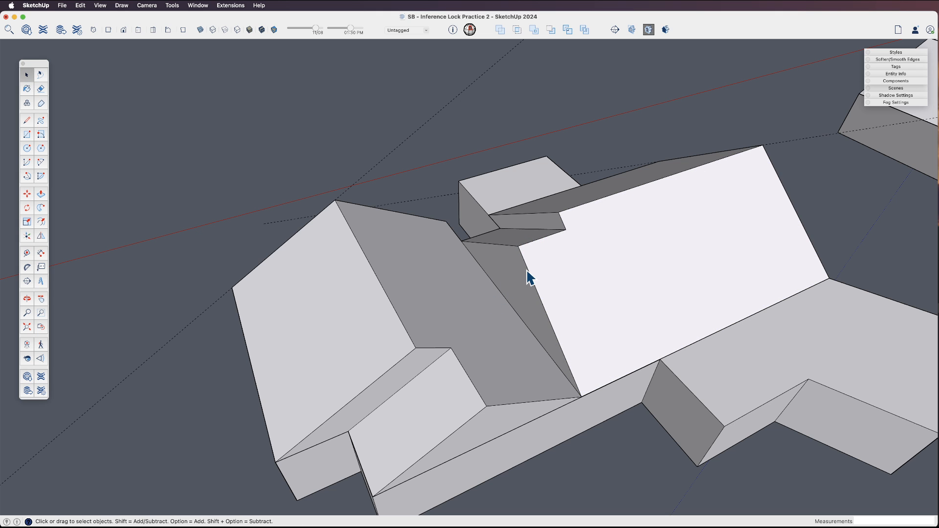
left_click(568, 275)
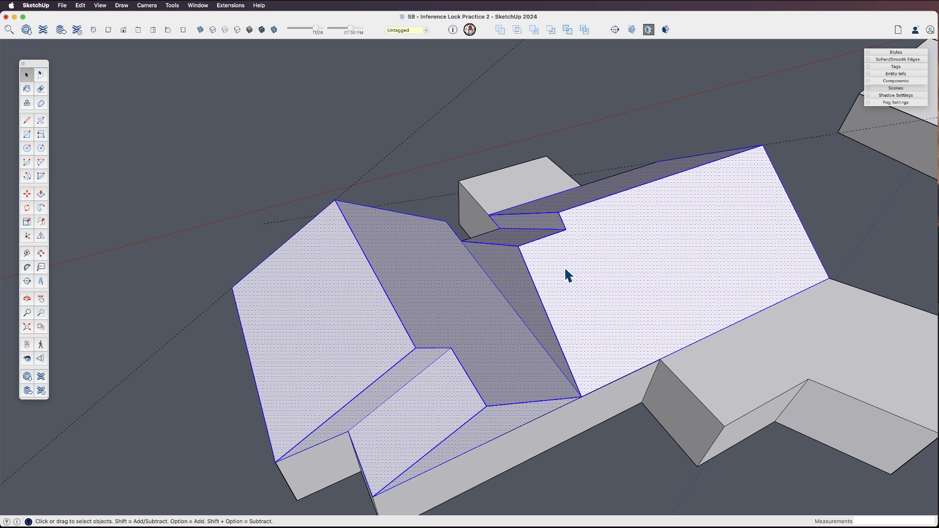
mouse_move(430, 155)
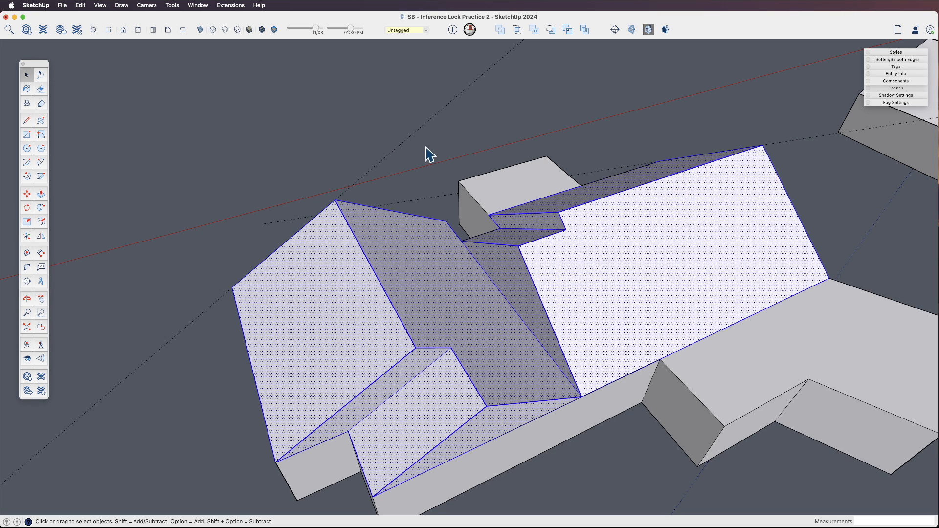
left_click(437, 172)
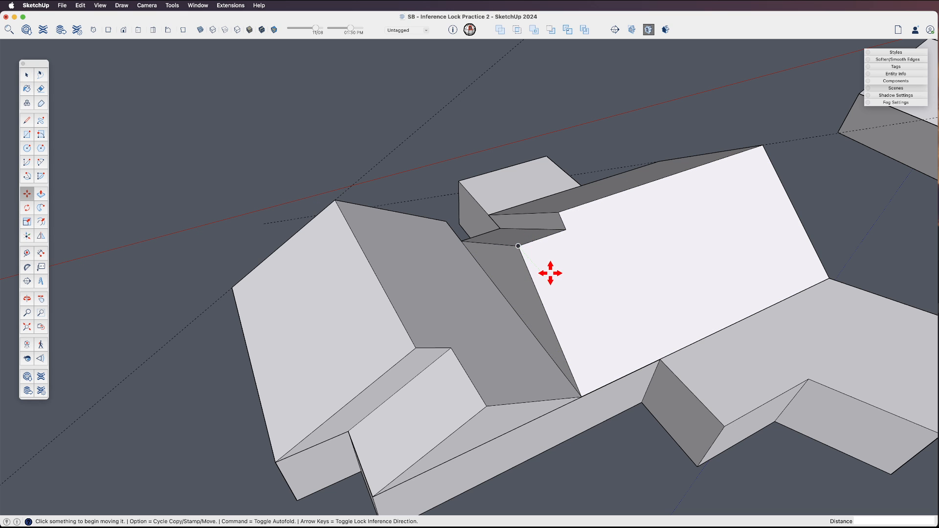
mouse_move(515, 247)
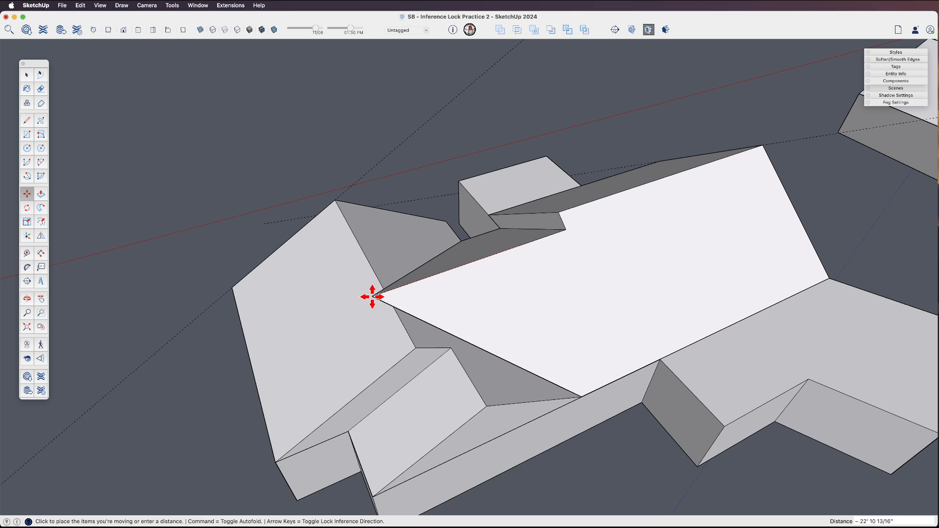
mouse_move(322, 312)
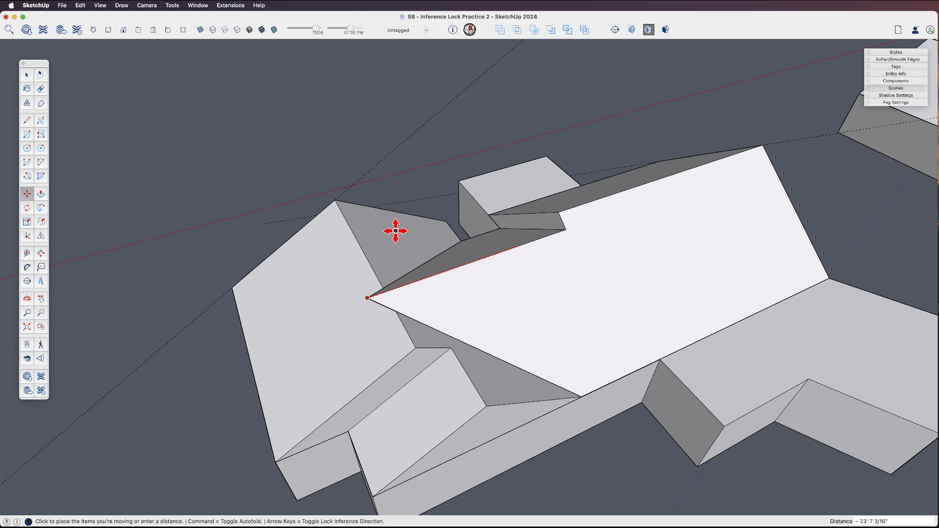
mouse_move(437, 269)
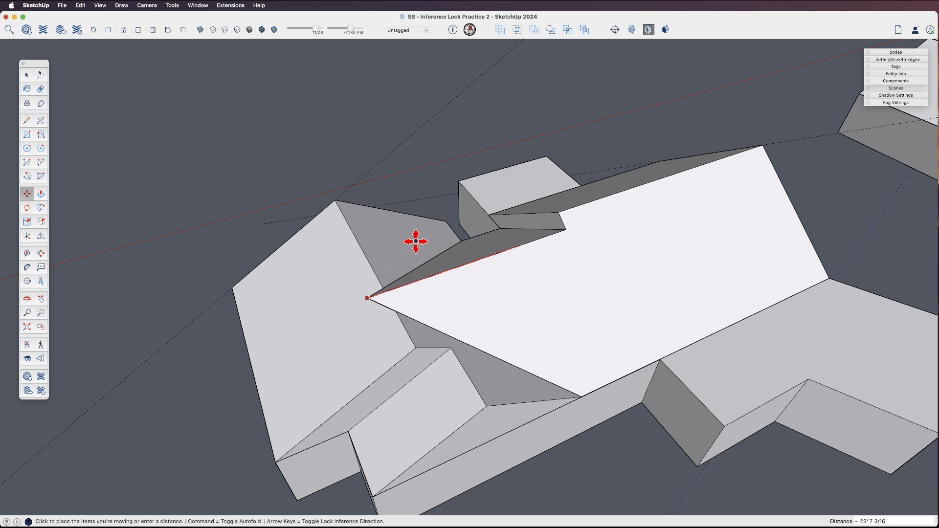
mouse_move(408, 235)
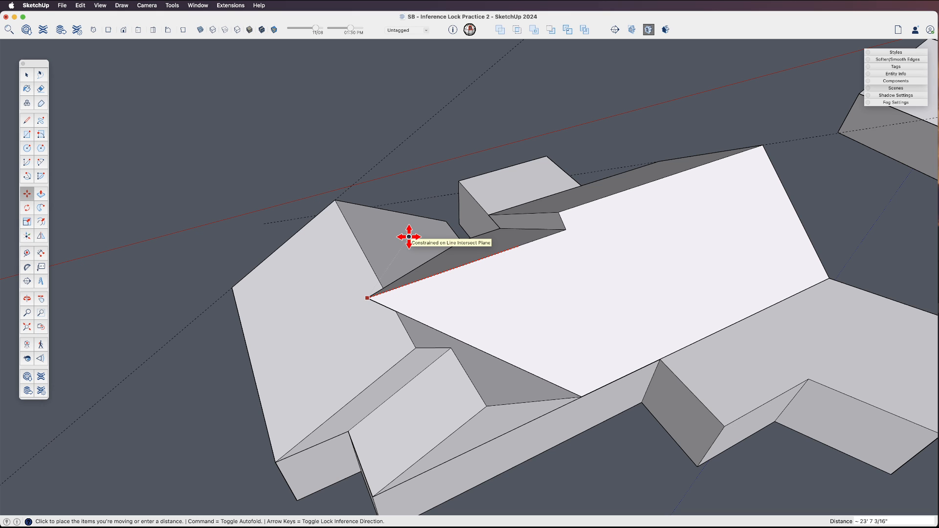
mouse_move(406, 235)
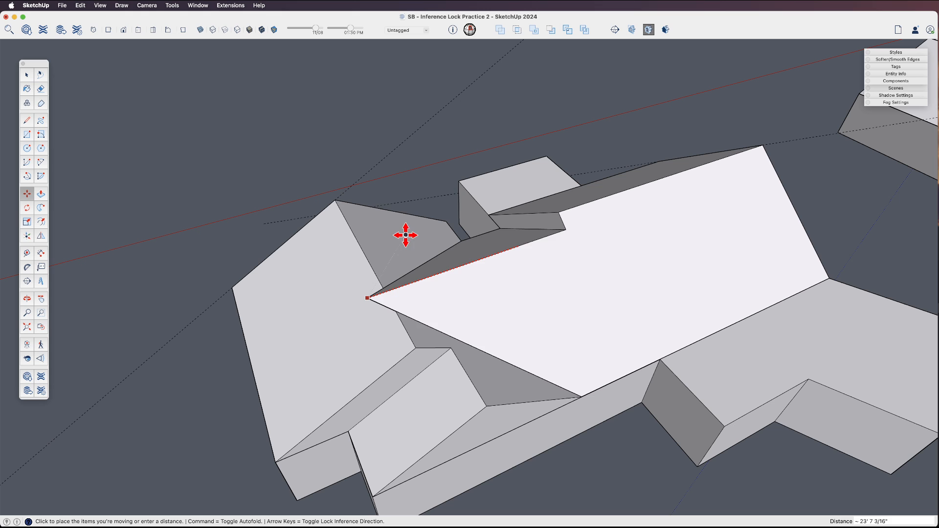
mouse_move(402, 232)
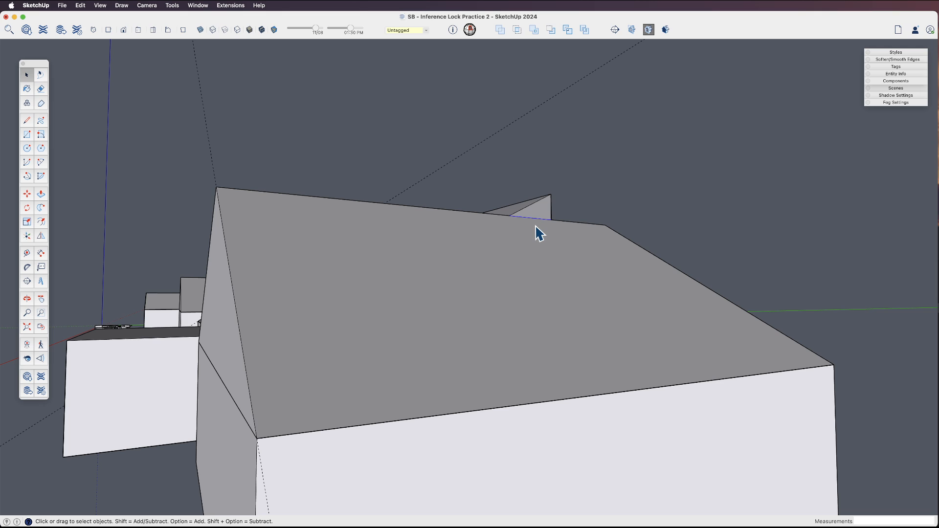
mouse_move(541, 219)
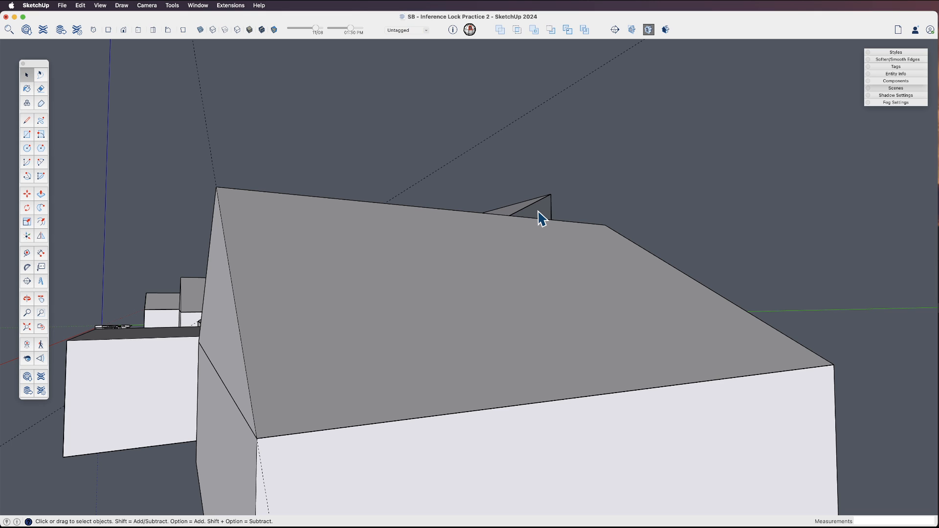
Step: Begin moving the lower wing roof's corner to close the gap against the adjacent roof
left_click(508, 215)
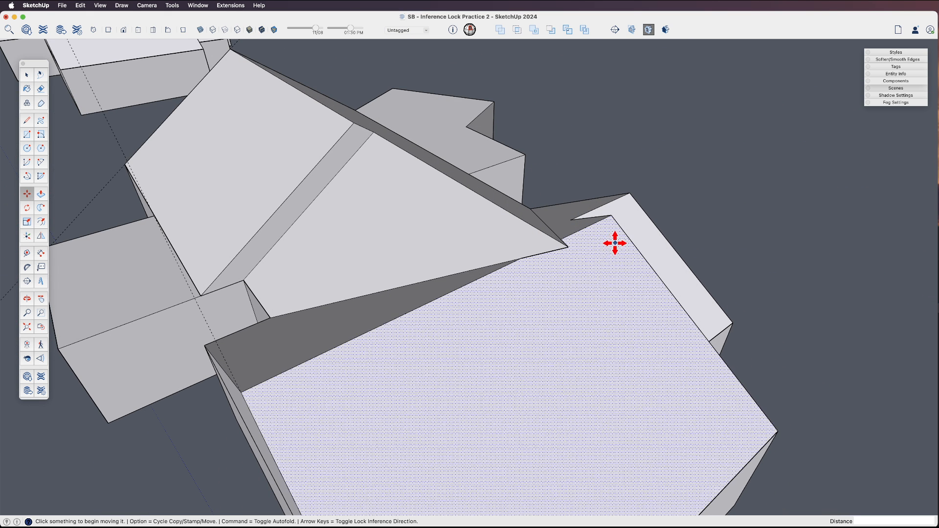
mouse_move(646, 214)
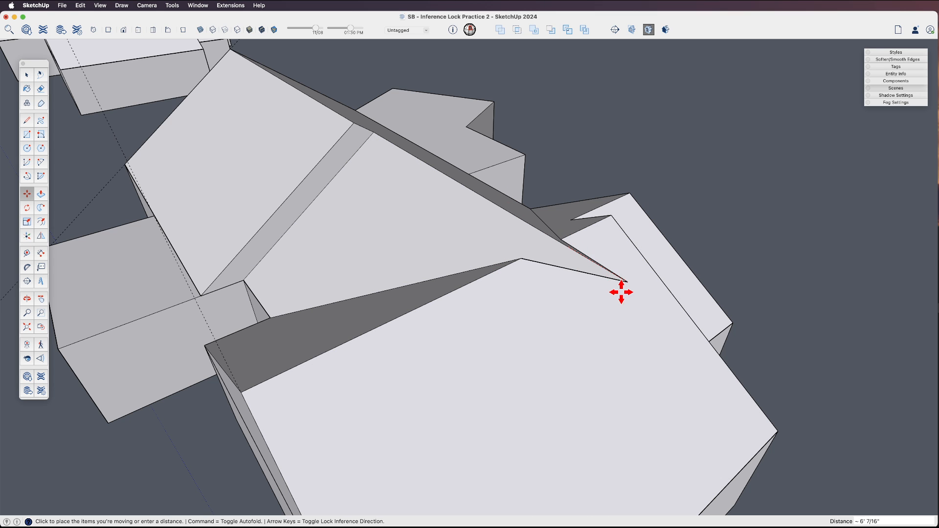
mouse_move(592, 285)
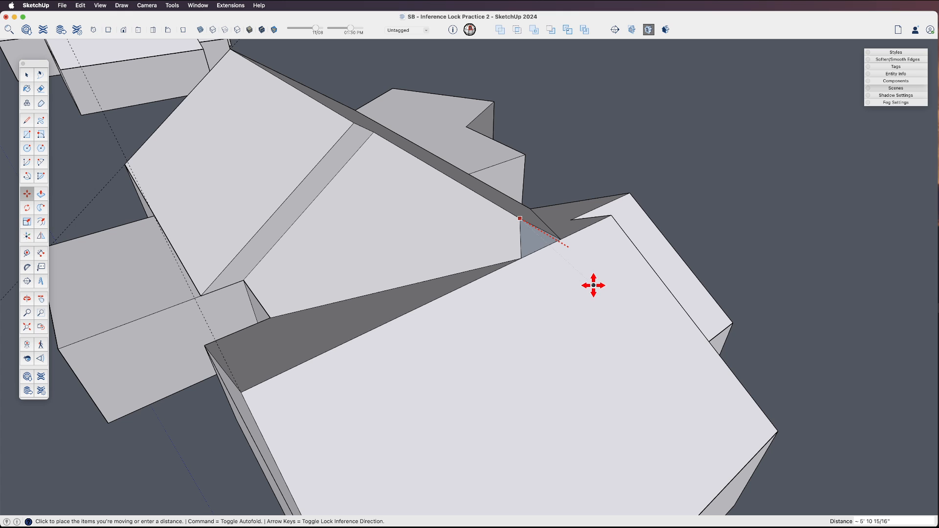
mouse_move(586, 147)
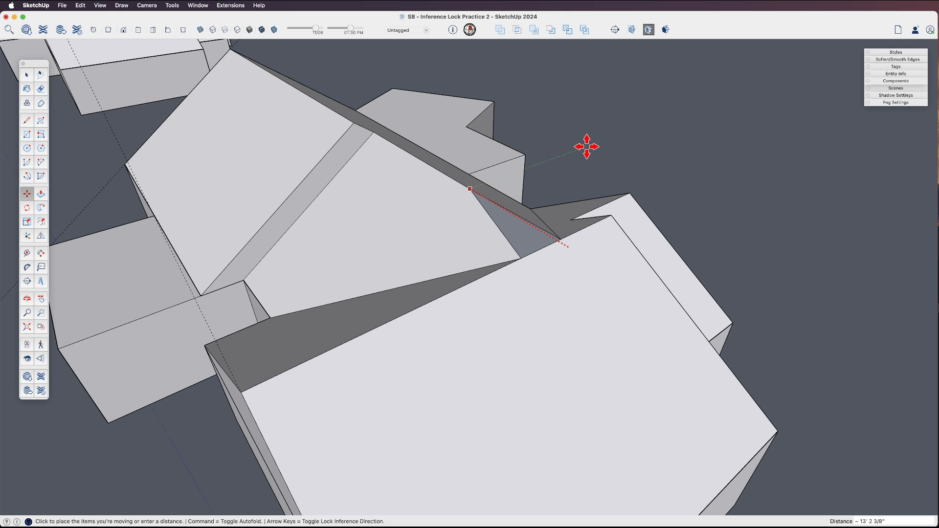
mouse_move(590, 318)
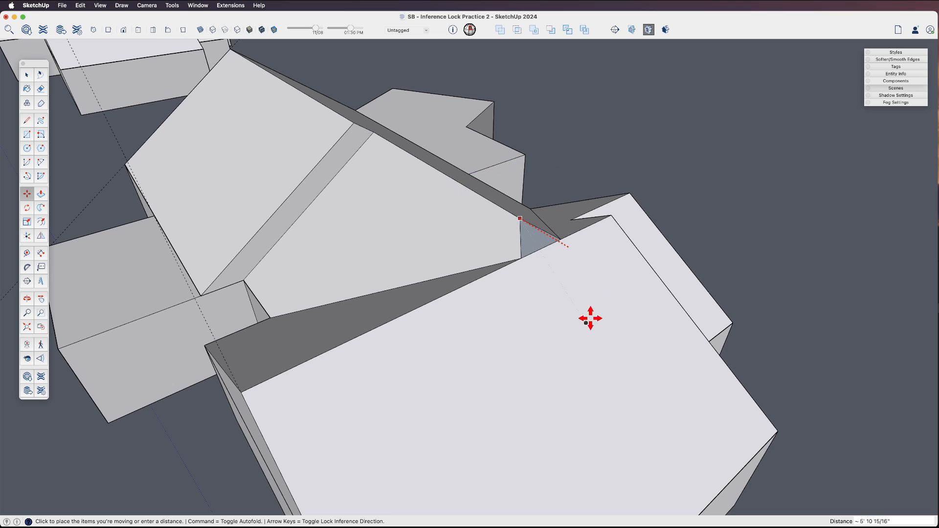
mouse_move(583, 304)
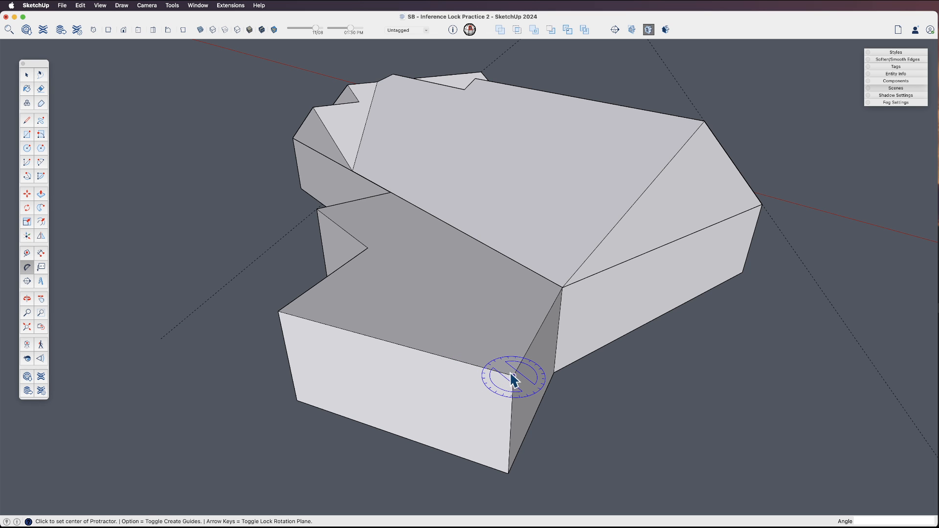
mouse_move(513, 380)
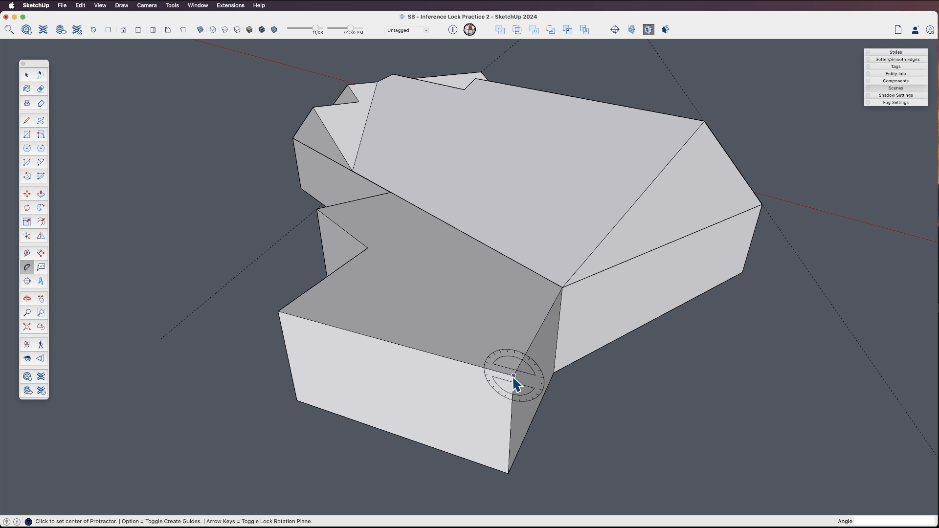
Step: Measure the angle at the short wing corner, add a top edge, and erase the leftover end edge
left_click(514, 375)
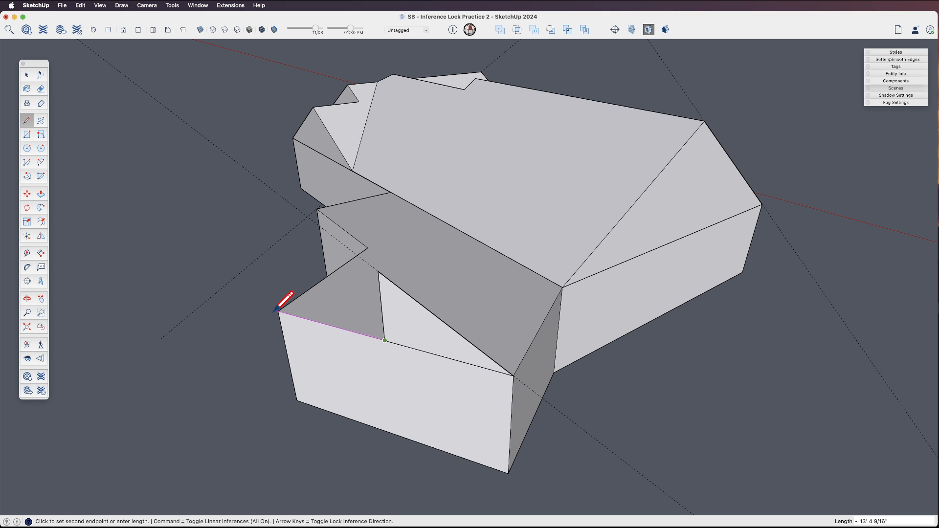
left_click(27, 103)
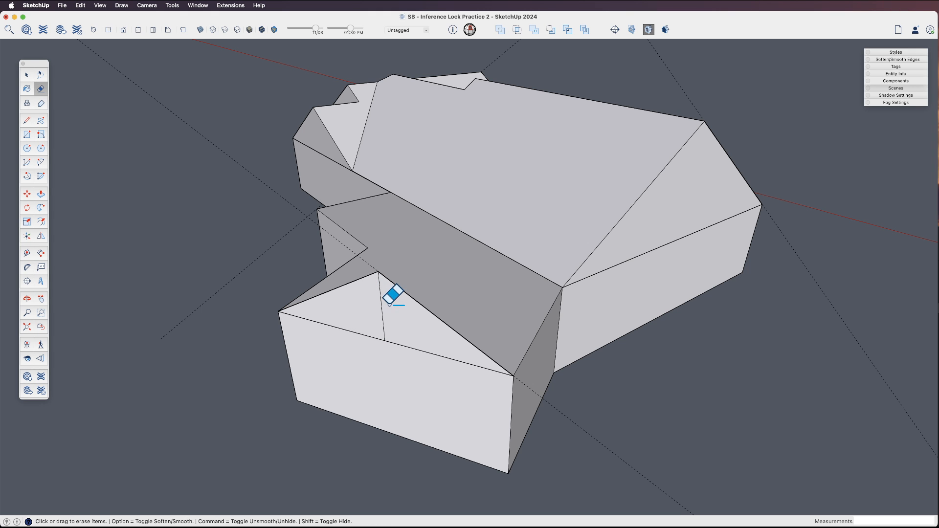
left_click(40, 194)
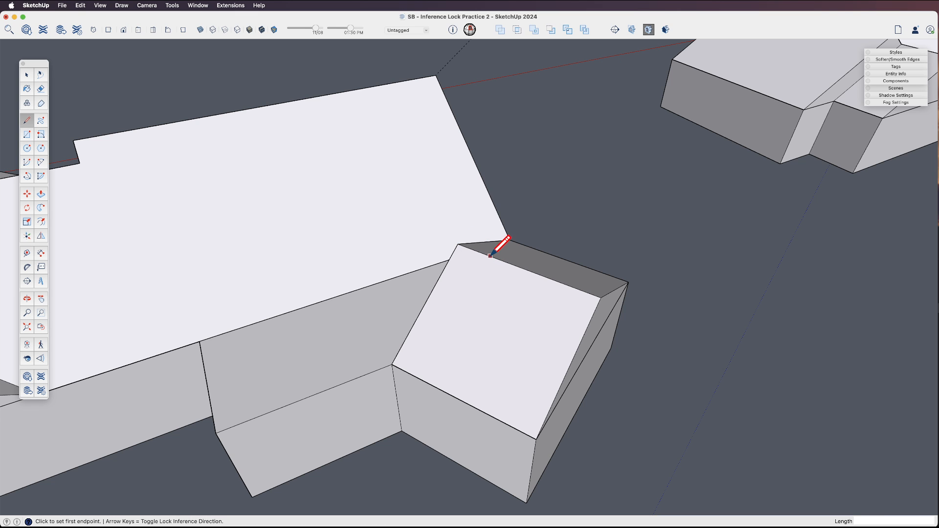
Step: Draw an edge joining the wing roof to the main roof, then erase the stray sliver edges
left_click(490, 255)
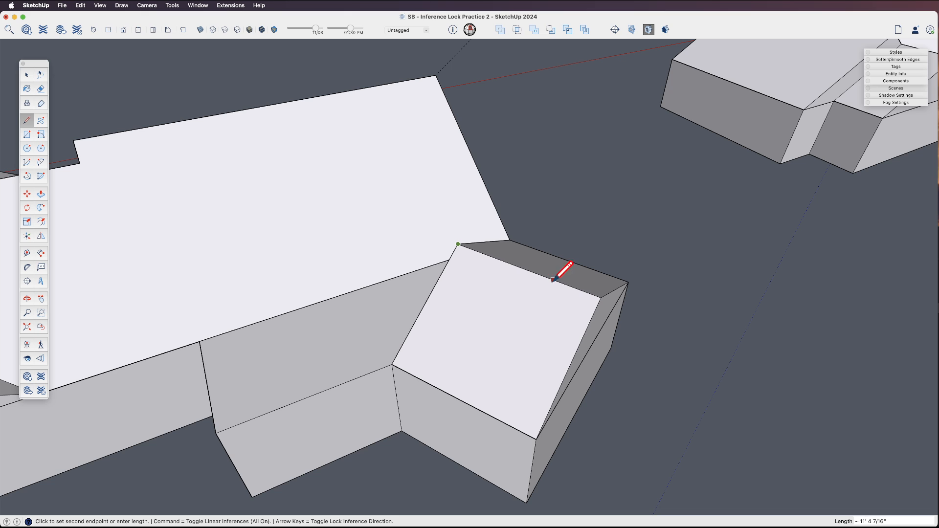
mouse_move(491, 245)
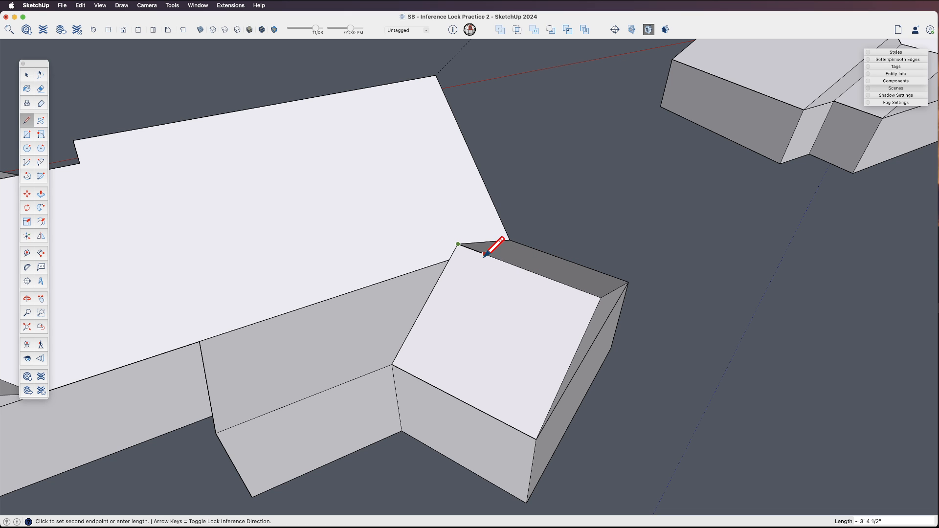
mouse_move(509, 257)
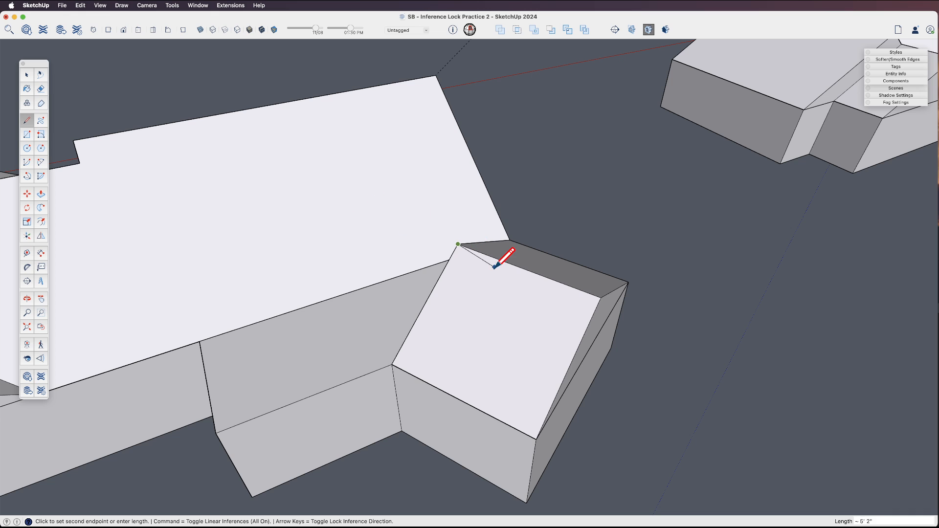
mouse_move(518, 251)
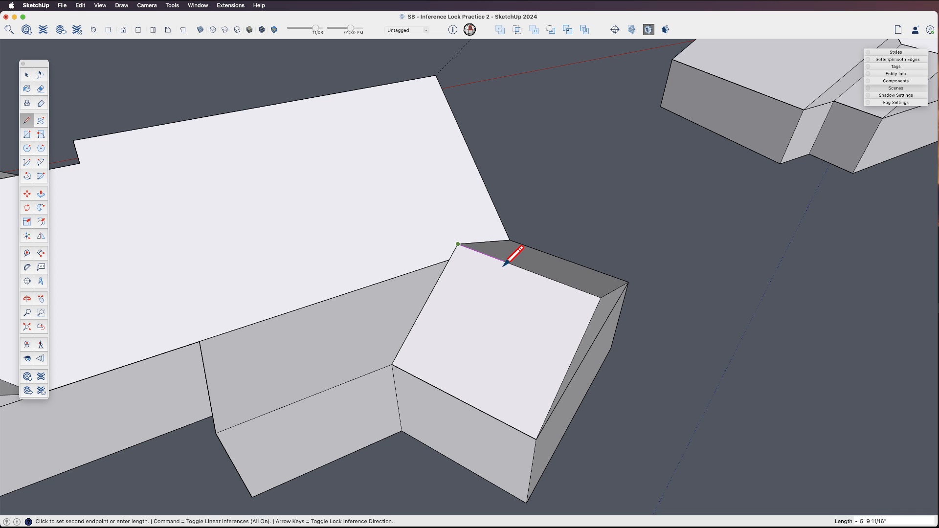
mouse_move(341, 195)
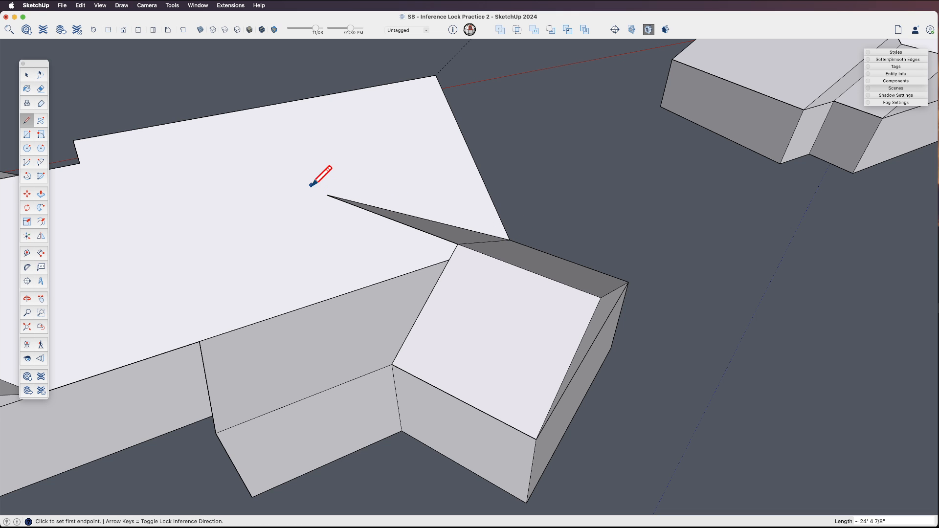
left_click(328, 196)
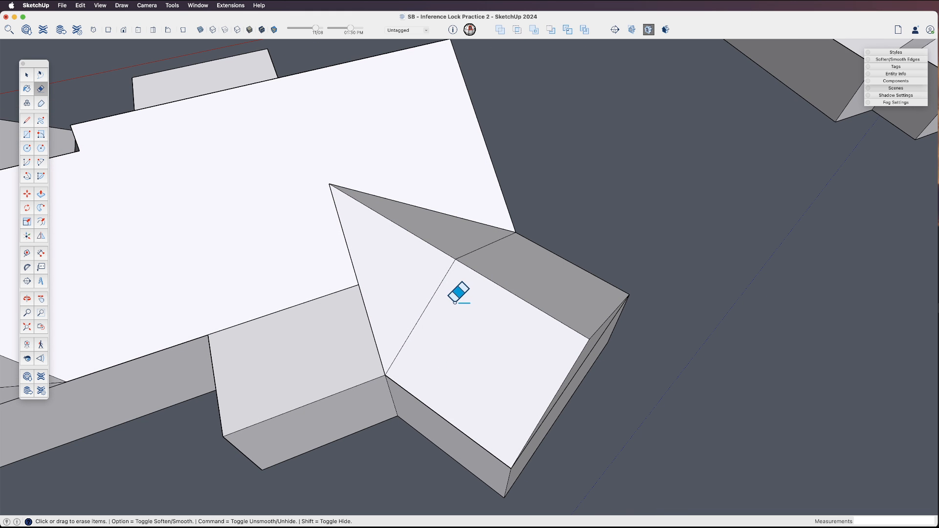
left_click(458, 294)
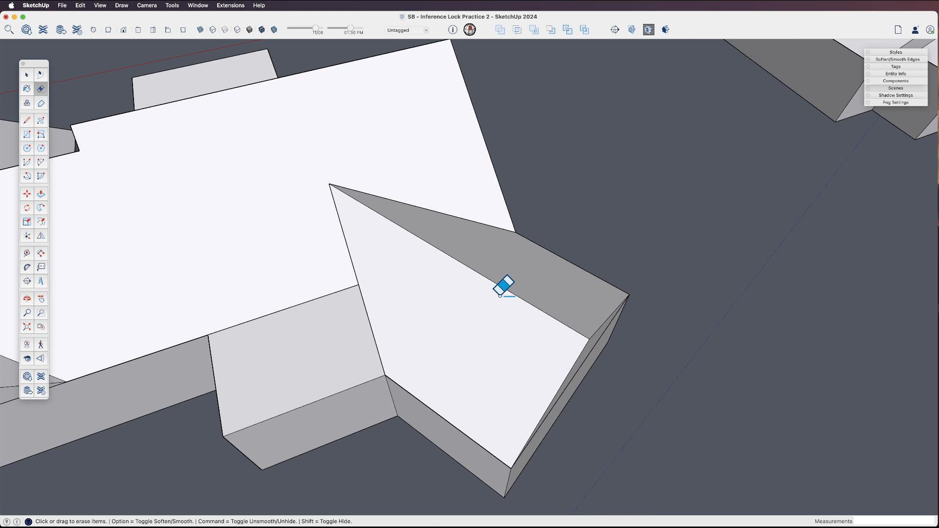
left_click(504, 286)
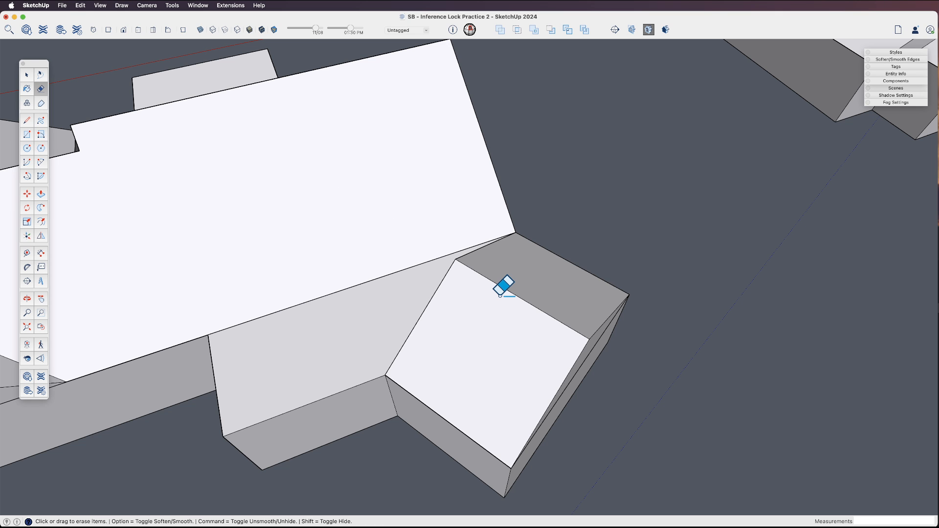
left_click(27, 193)
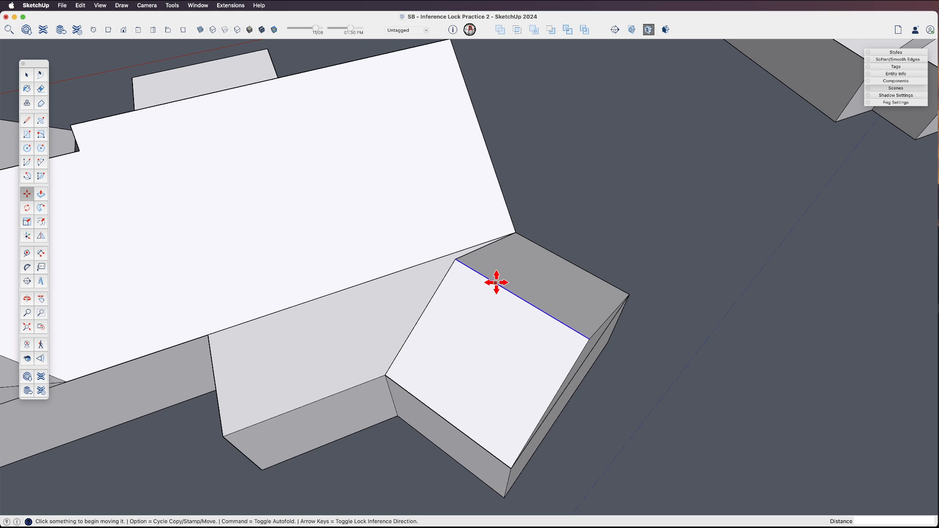
mouse_move(497, 285)
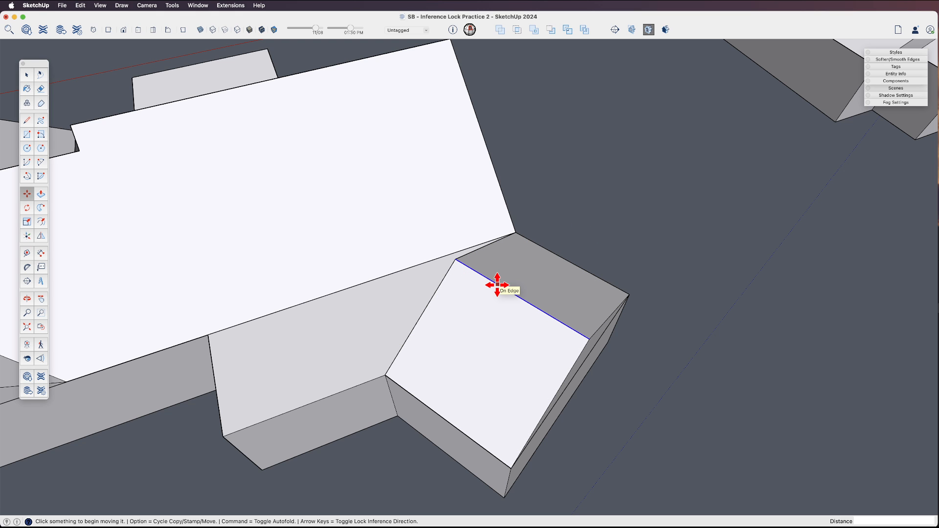
mouse_move(652, 213)
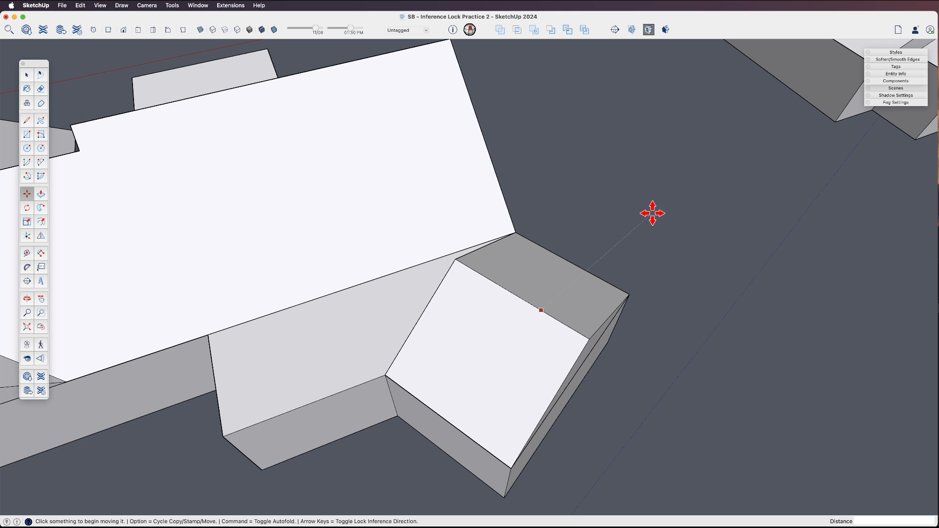
mouse_move(456, 261)
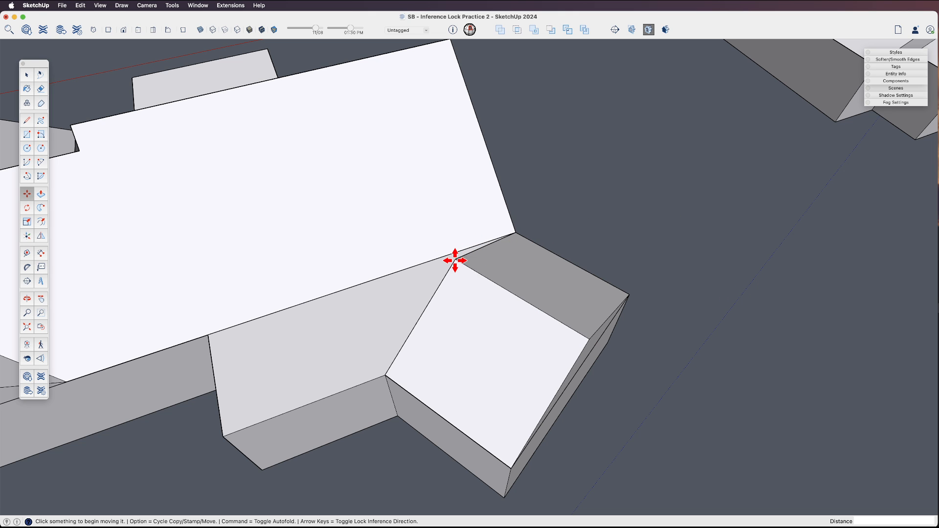
Step: Snap the short wing's ridge edge onto the main roof corner
left_click(454, 261)
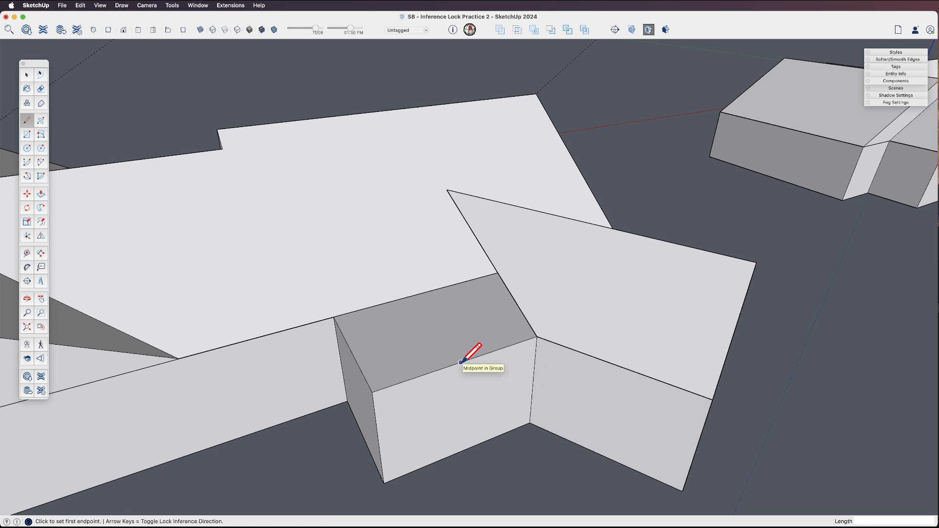
Step: Set a 30° guide across the short wing, draw the ridge-height line, and erase the helpers
left_click(27, 267)
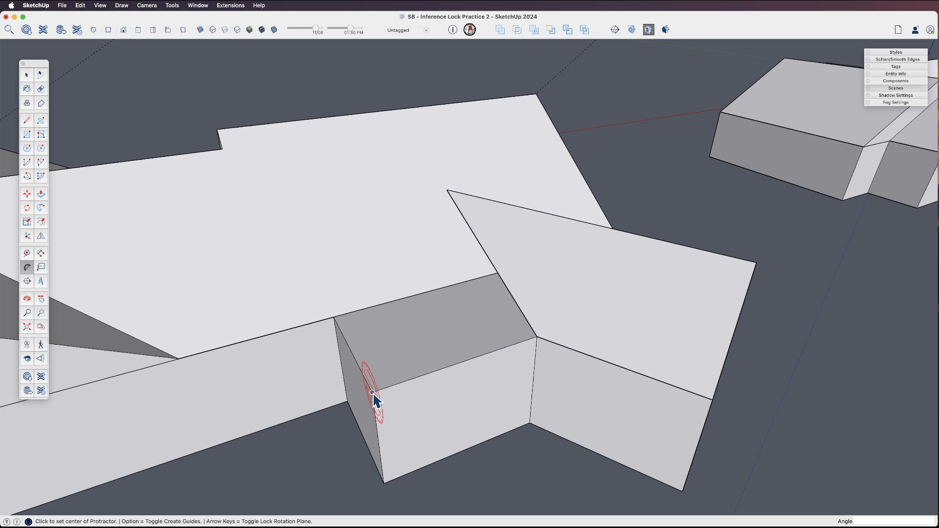
left_click(373, 393)
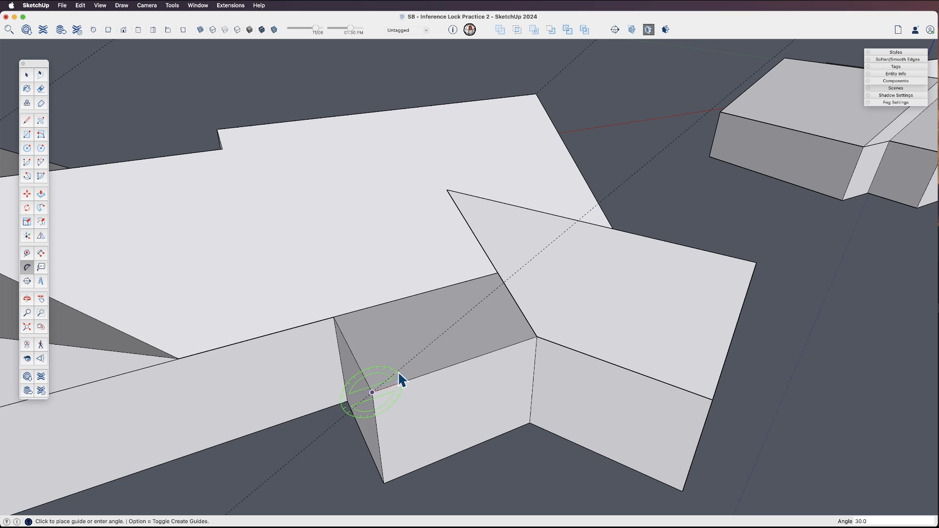
left_click(26, 120)
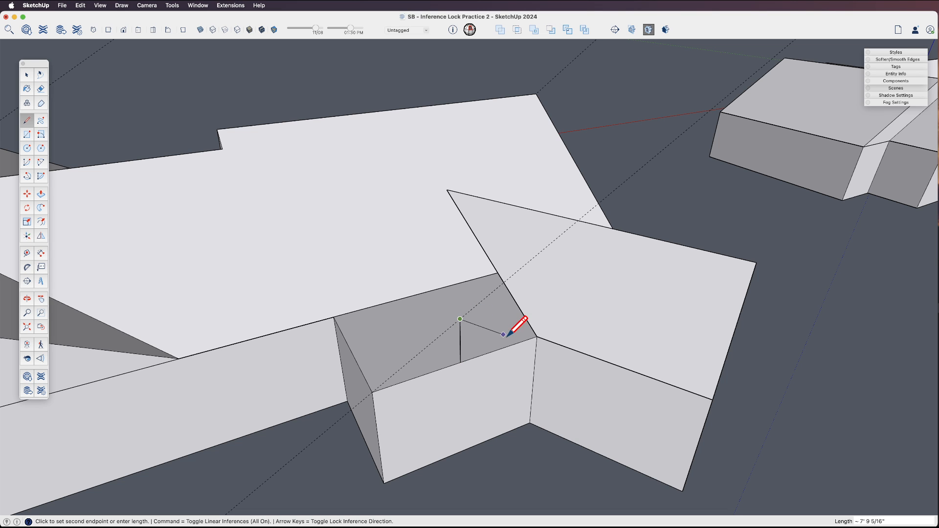
left_click(512, 329)
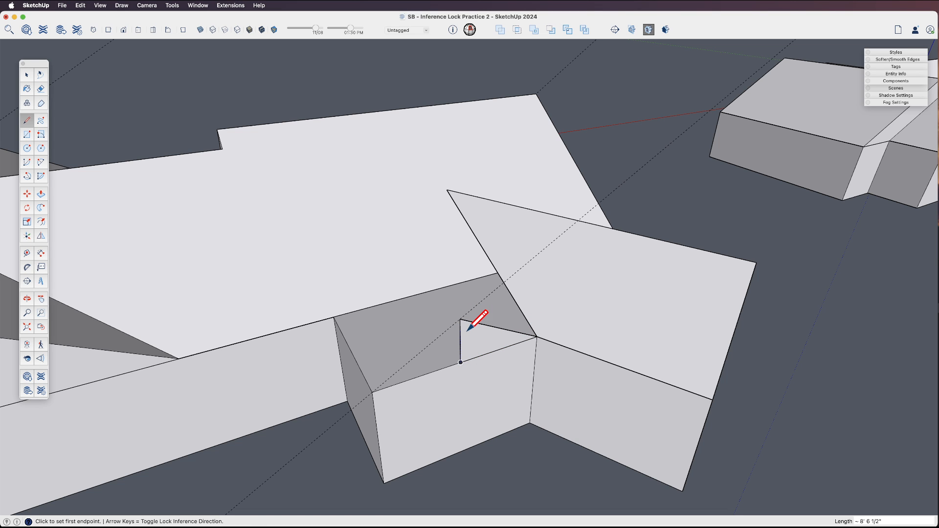
left_click(461, 362)
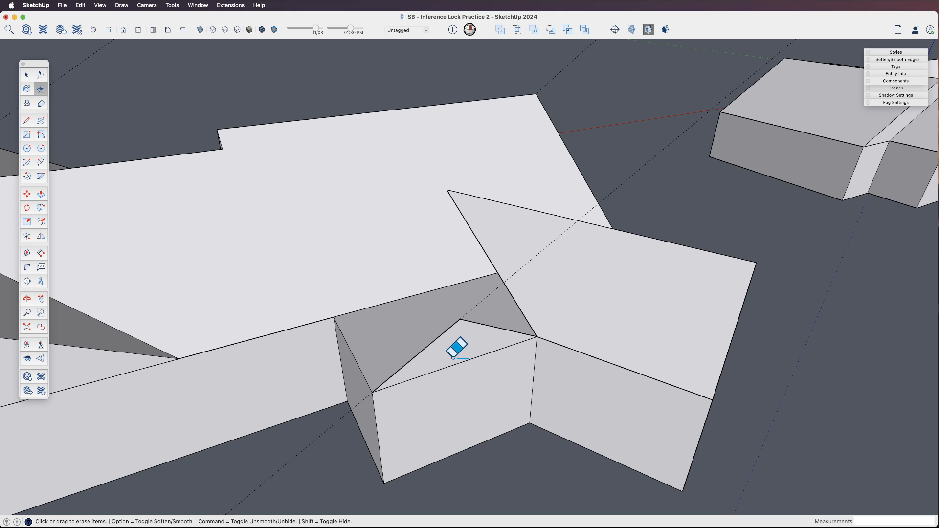
left_click(26, 120)
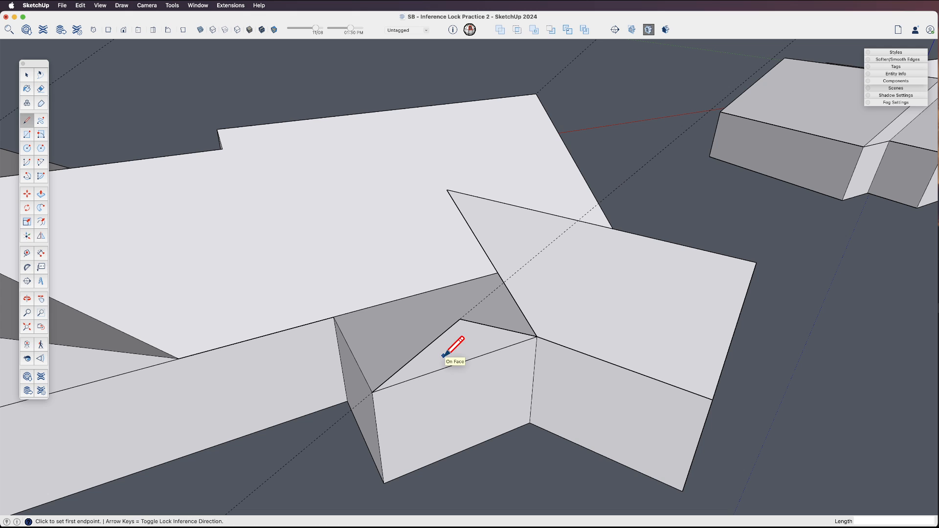
left_click(455, 350)
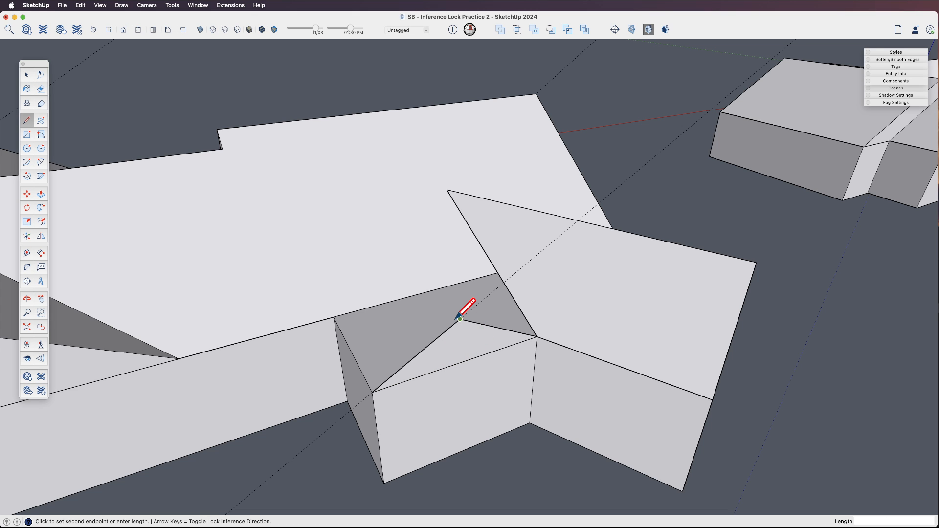
mouse_move(434, 275)
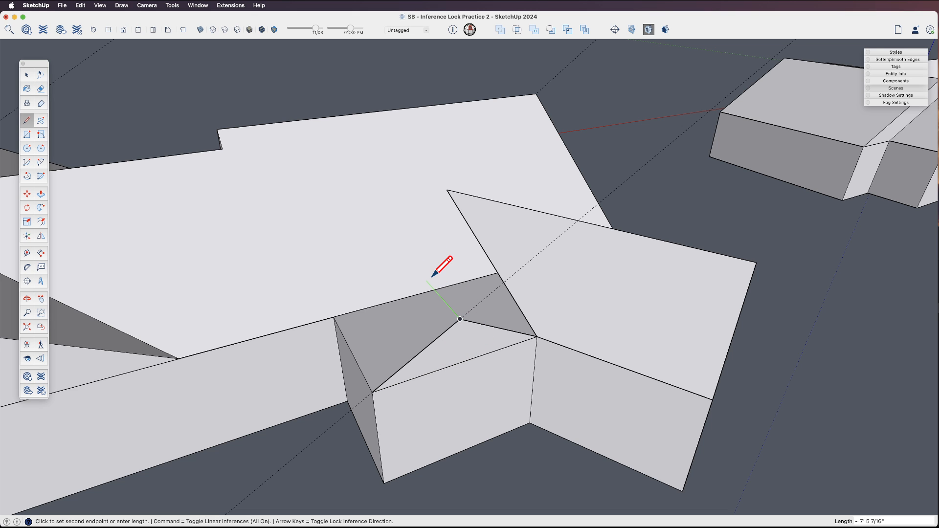
mouse_move(413, 263)
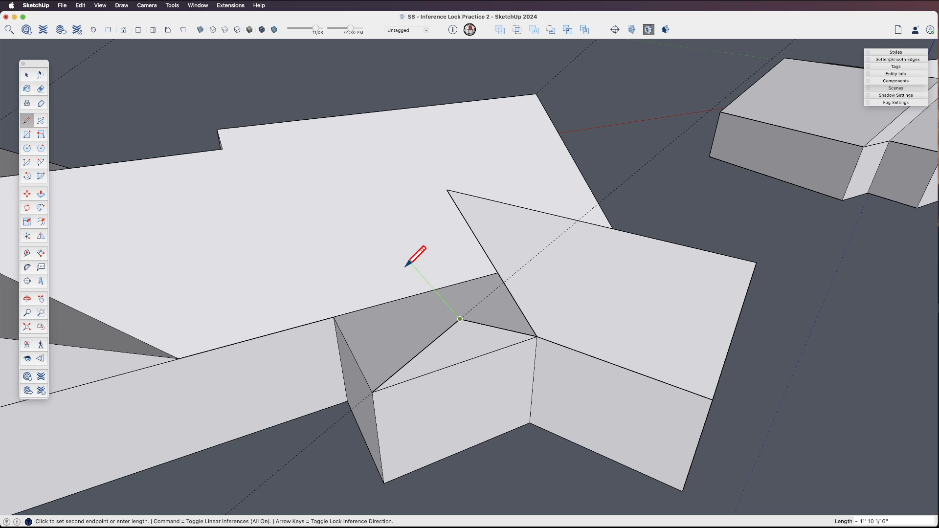
mouse_move(294, 246)
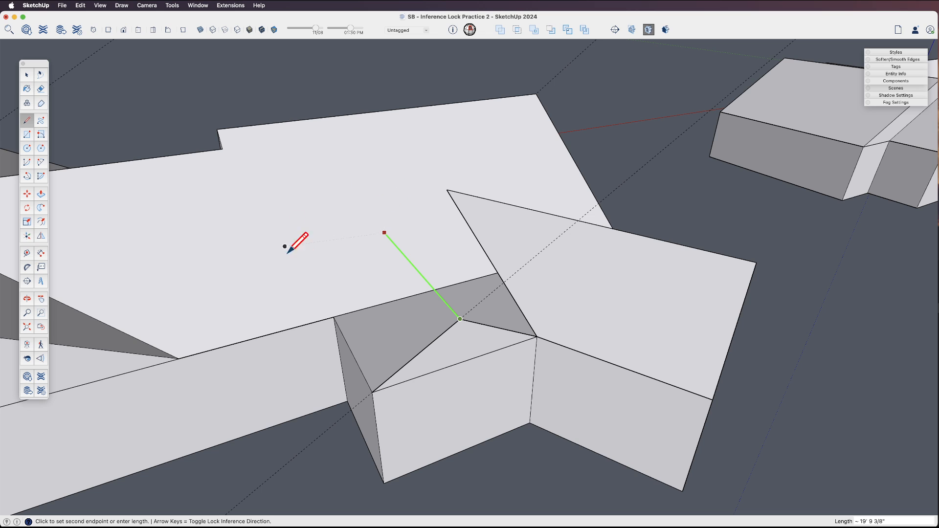
mouse_move(353, 195)
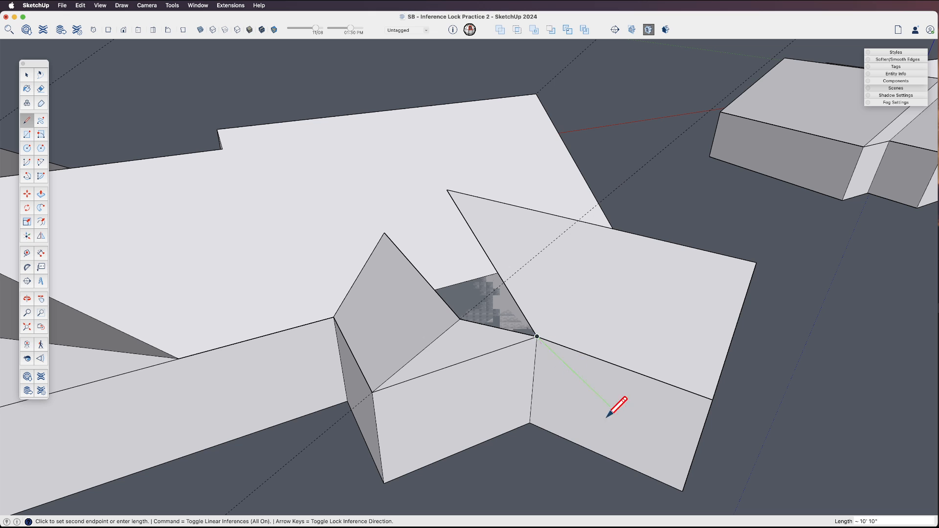
mouse_move(623, 344)
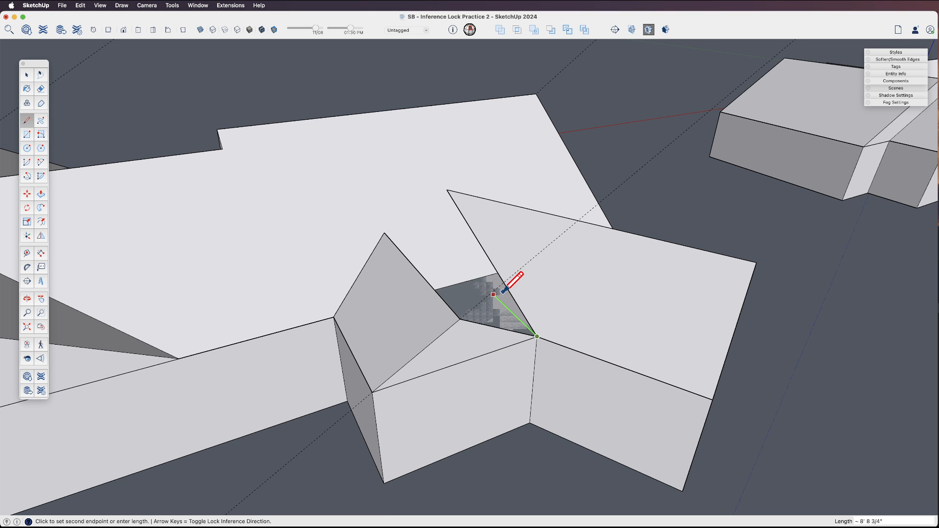
mouse_move(440, 234)
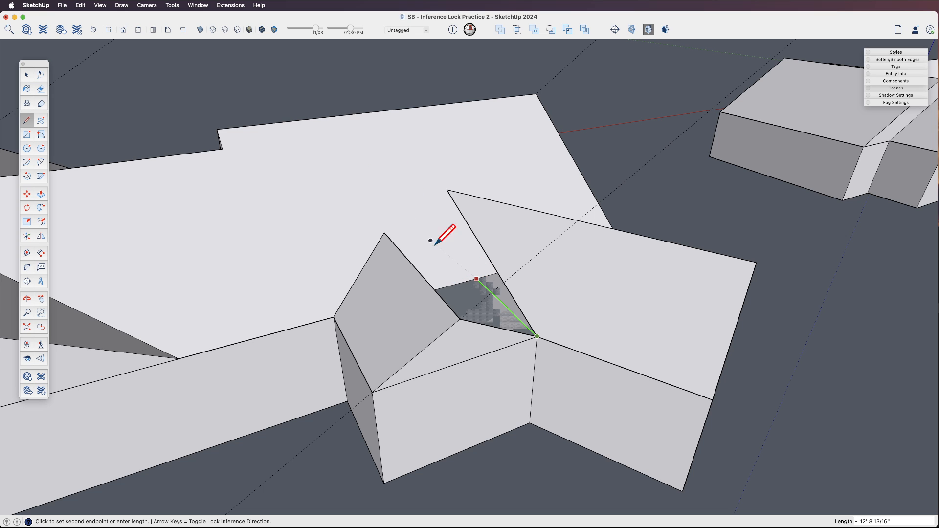
mouse_move(426, 216)
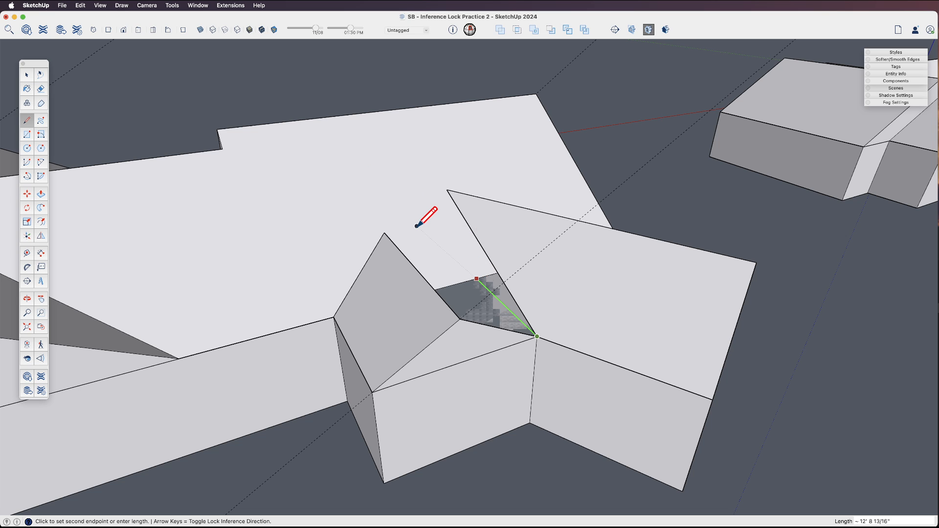
mouse_move(464, 267)
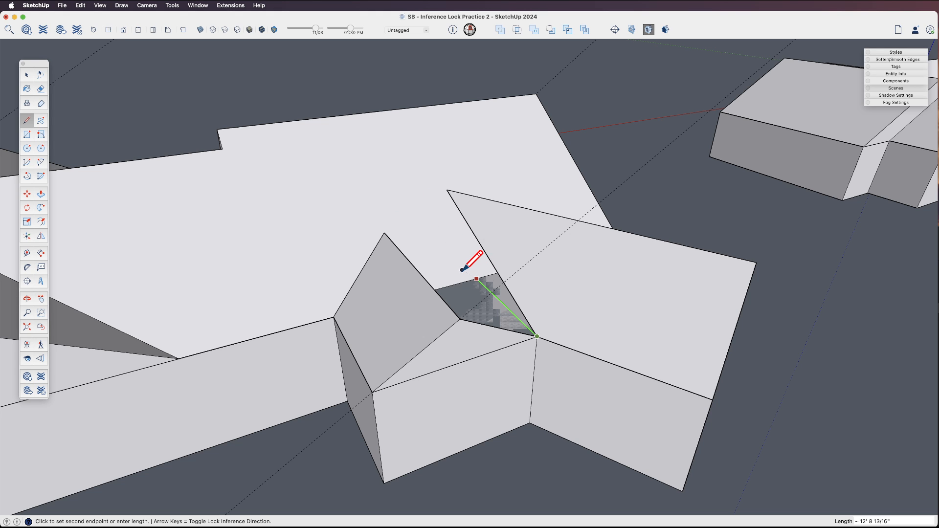
mouse_move(399, 240)
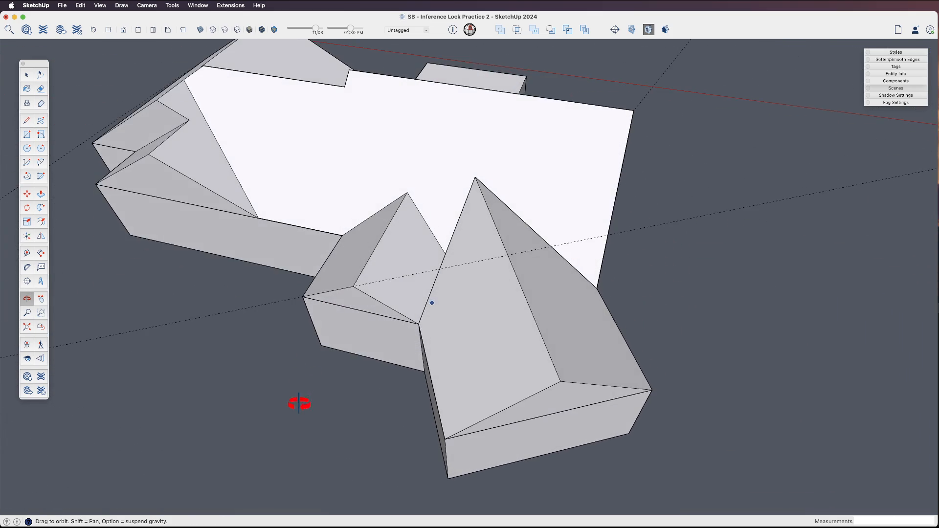
Step: Draw an edge from the larger wing's roof peak to the tall hip roof apex
left_click(40, 104)
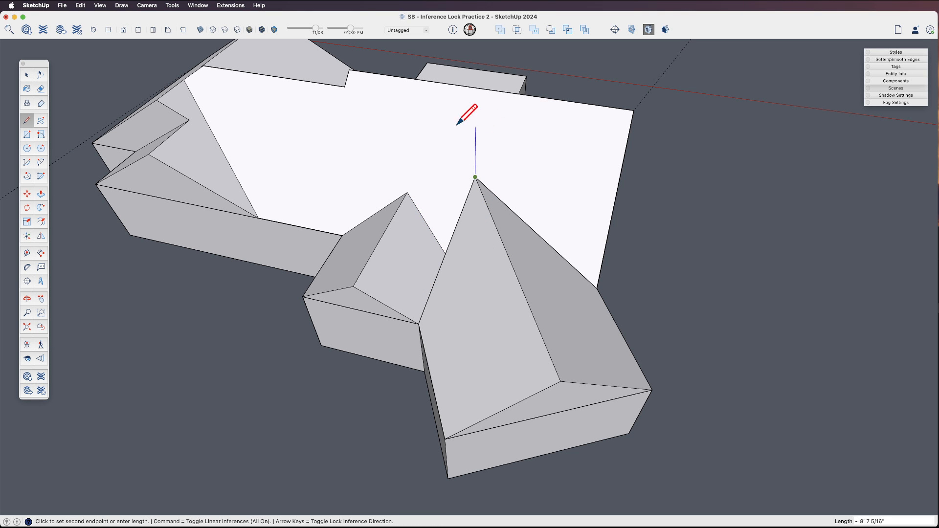
mouse_move(467, 168)
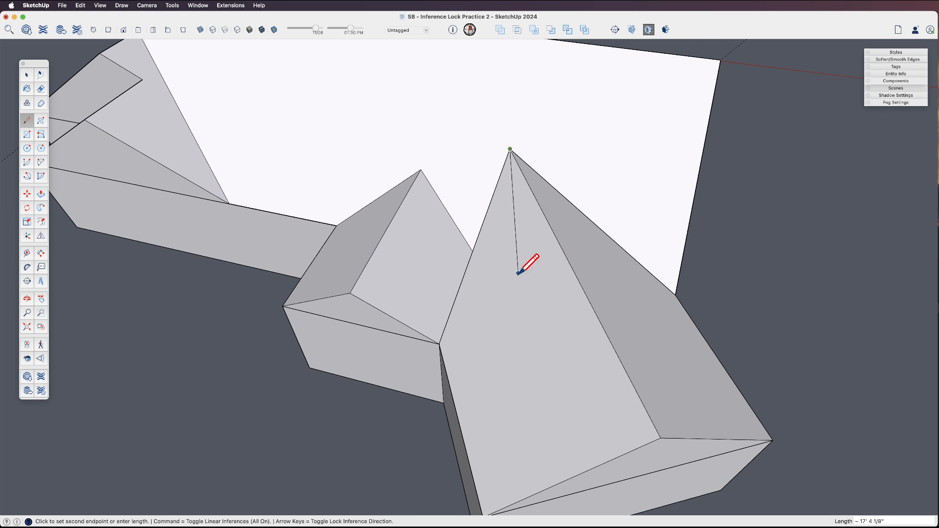
mouse_move(536, 261)
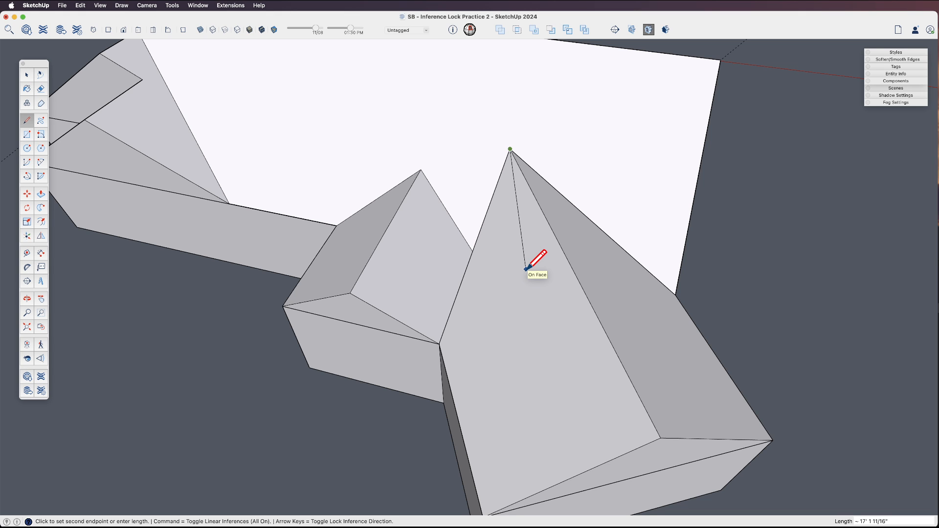
mouse_move(621, 179)
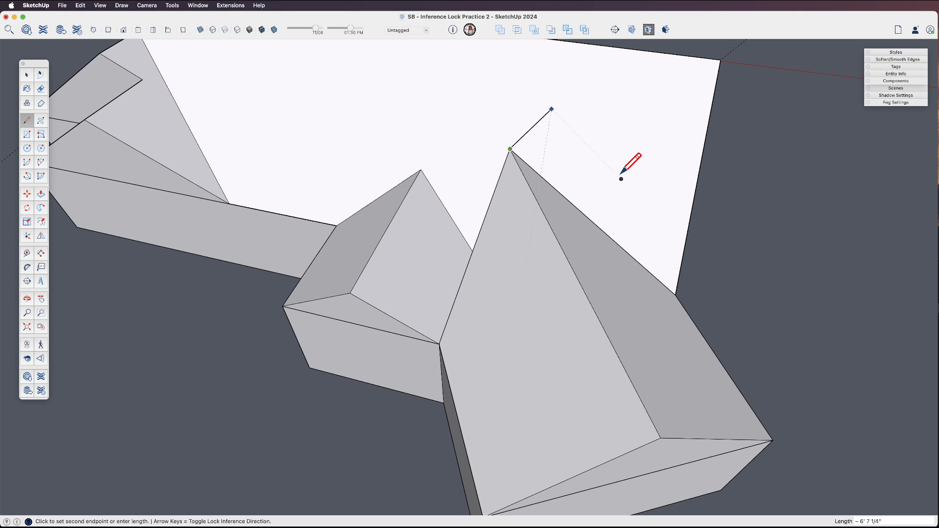
mouse_move(458, 225)
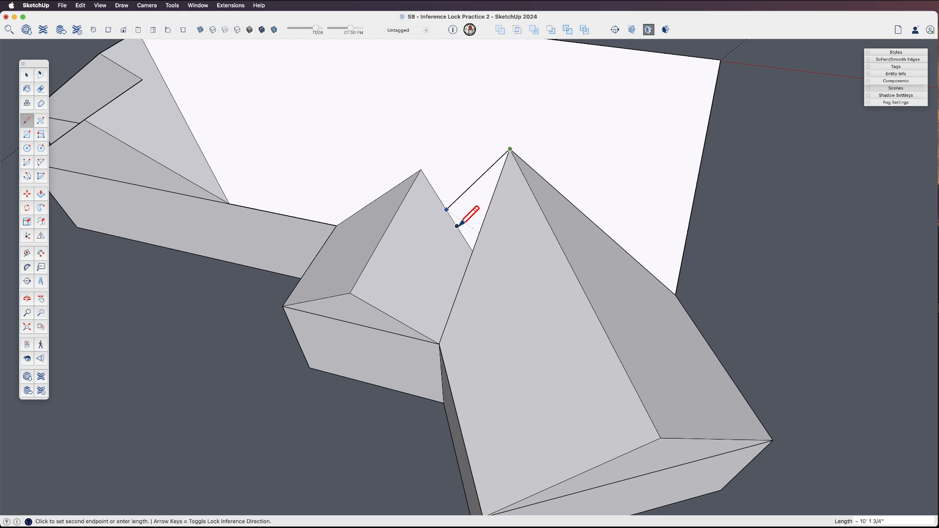
mouse_move(433, 182)
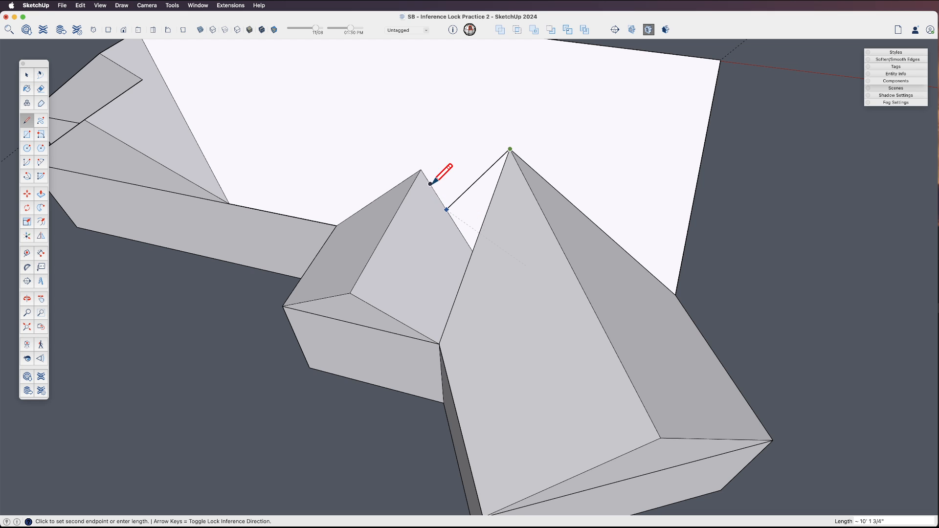
mouse_move(451, 187)
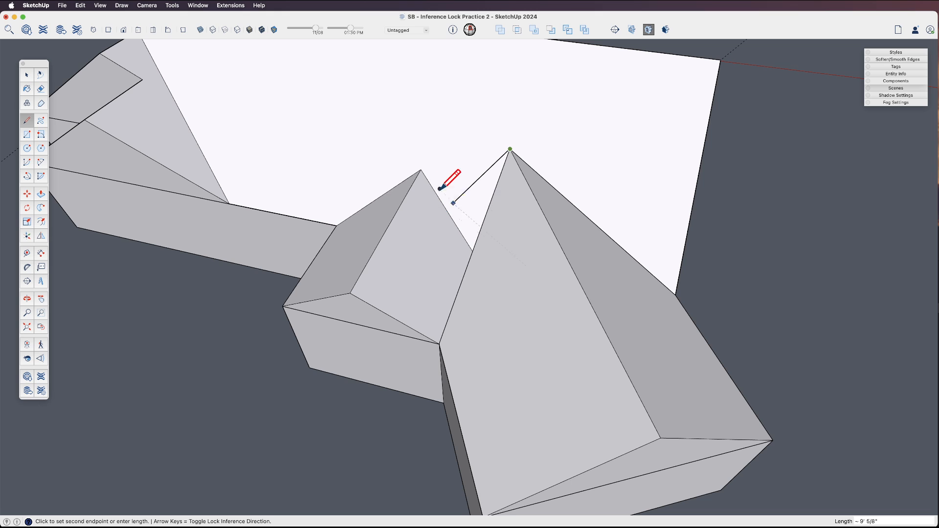
mouse_move(445, 195)
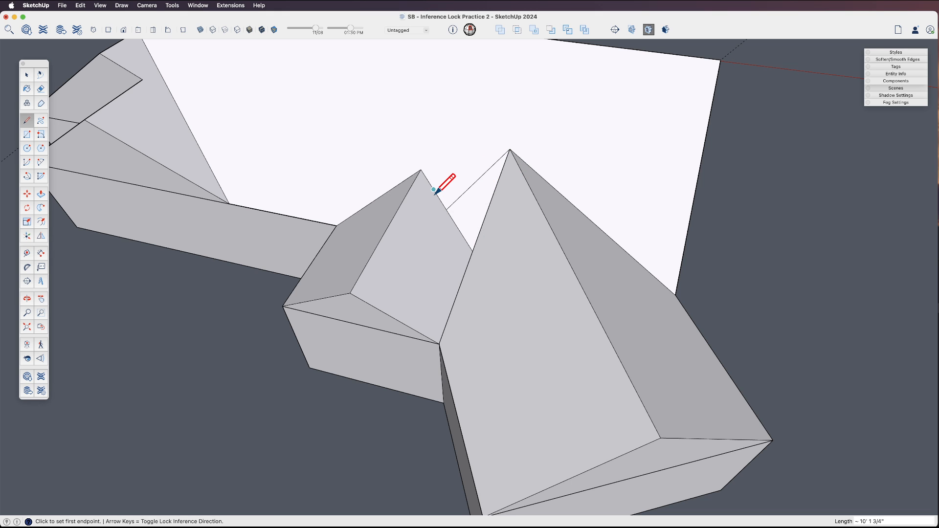
left_click(433, 189)
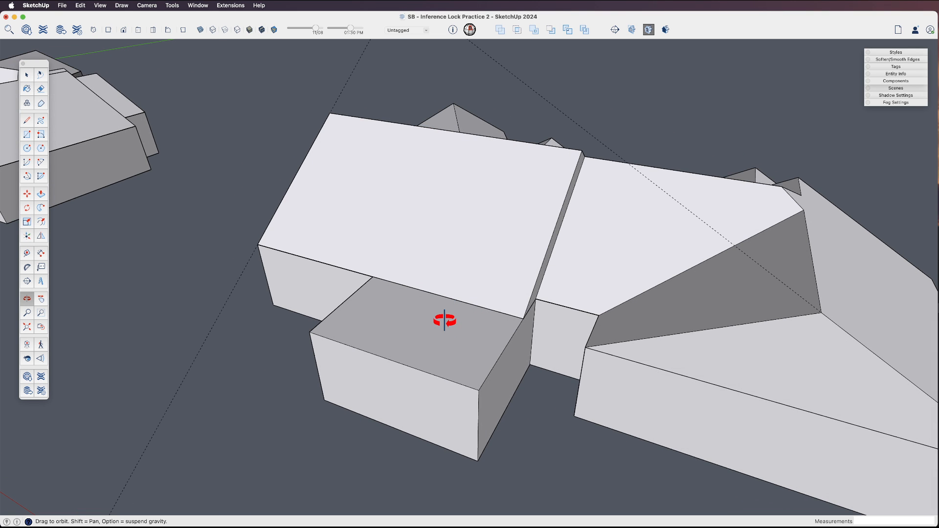
Step: Draw the front wing's angled roof line, erase the extra edge, and set the ridge point against the main wall
left_click(27, 267)
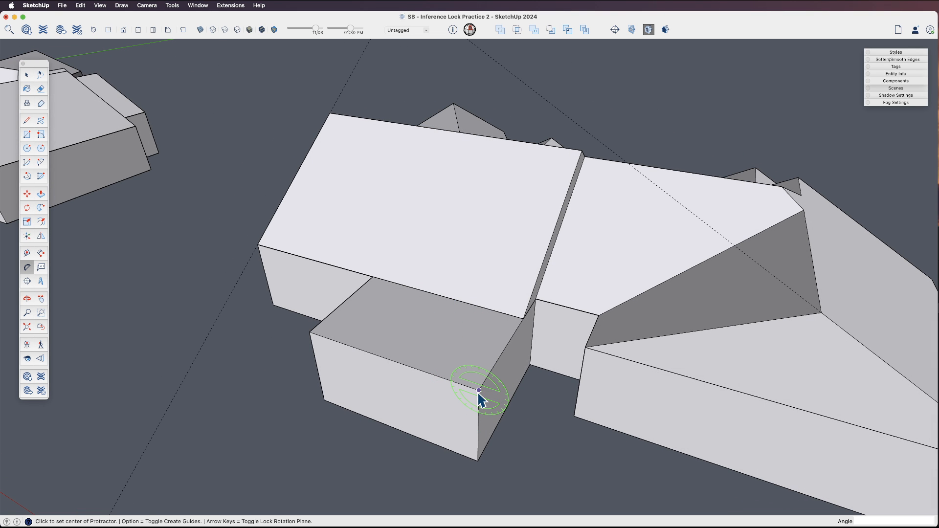
left_click(479, 391)
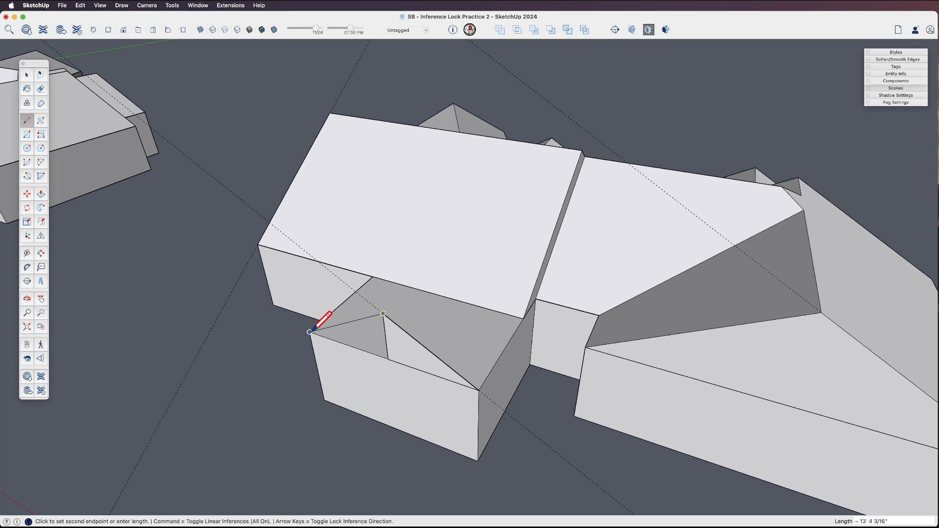
left_click(41, 88)
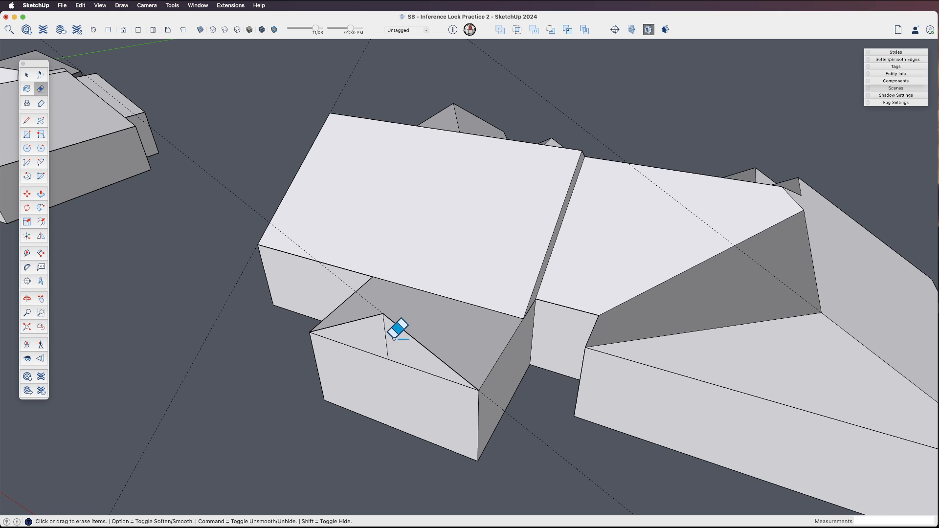
left_click(41, 194)
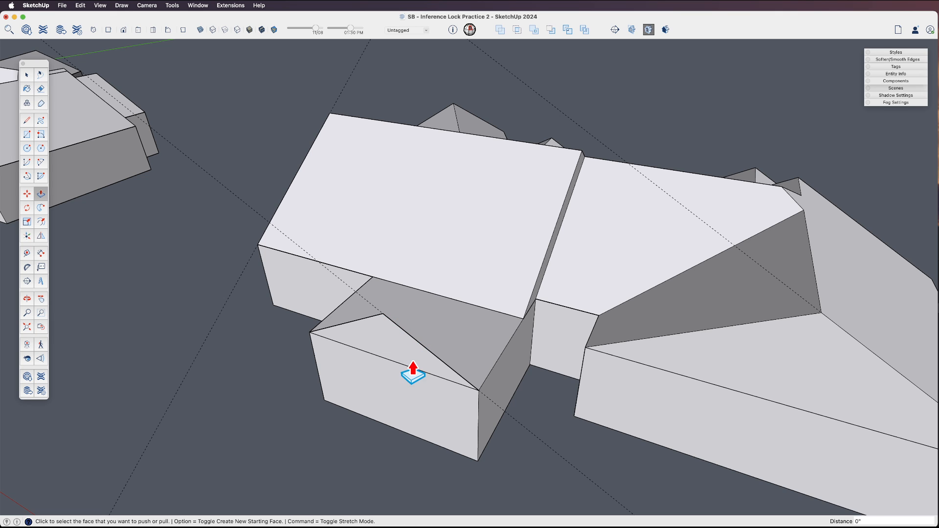
mouse_move(522, 330)
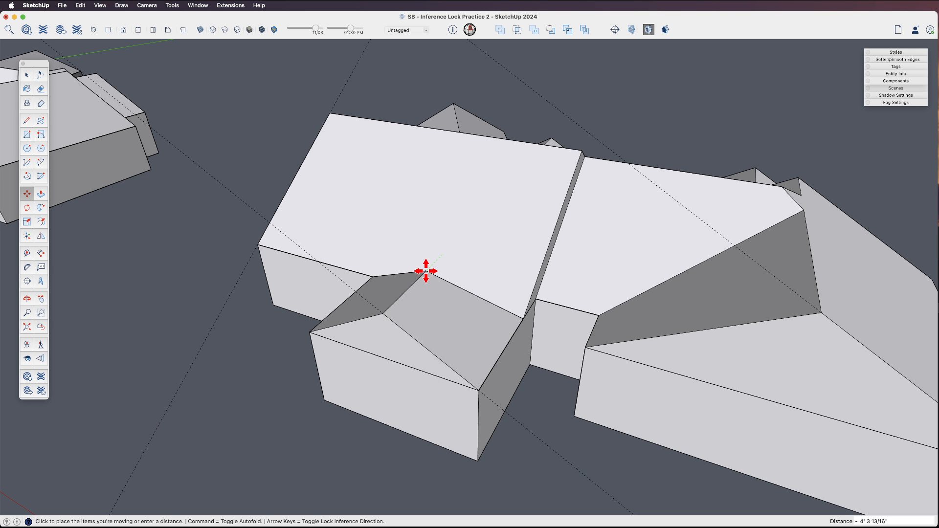
left_click(507, 324)
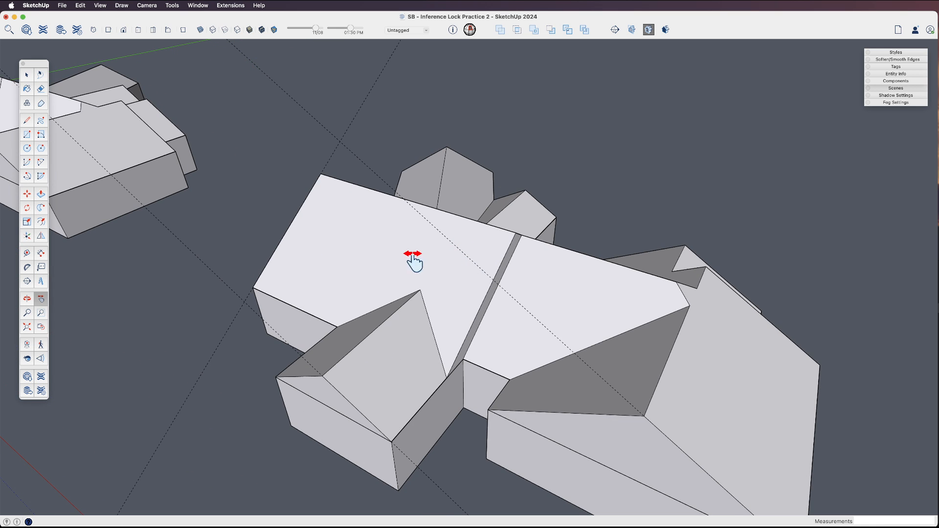
mouse_move(247, 182)
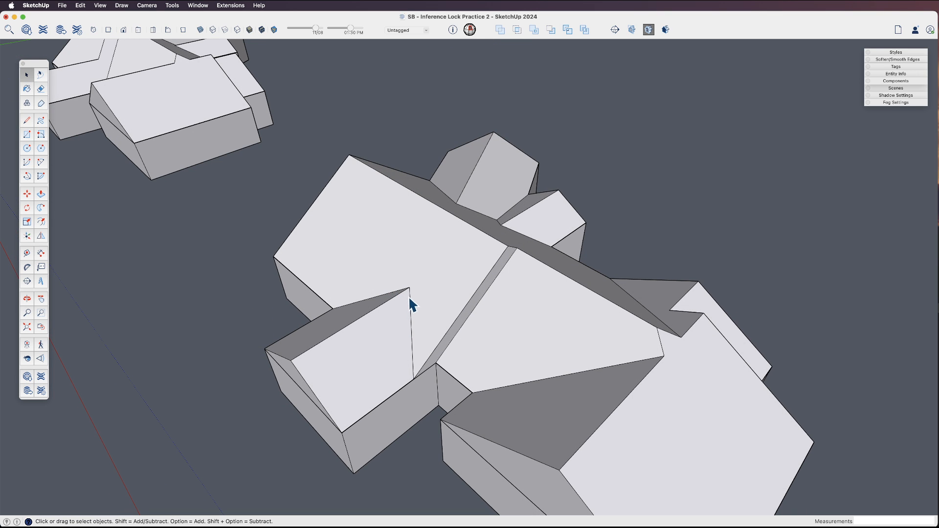
Step: Draw valley edges from the front wing's ridge end across the main roof
left_click(26, 120)
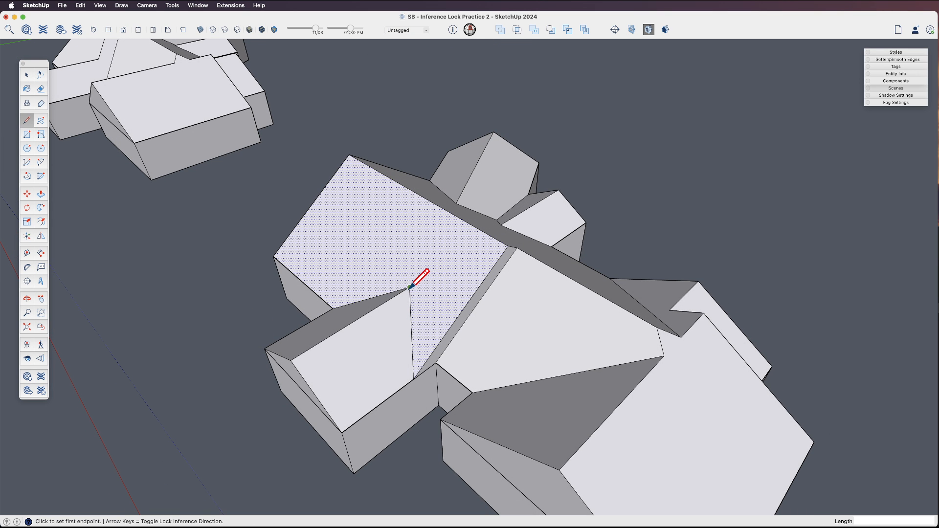
left_click(408, 288)
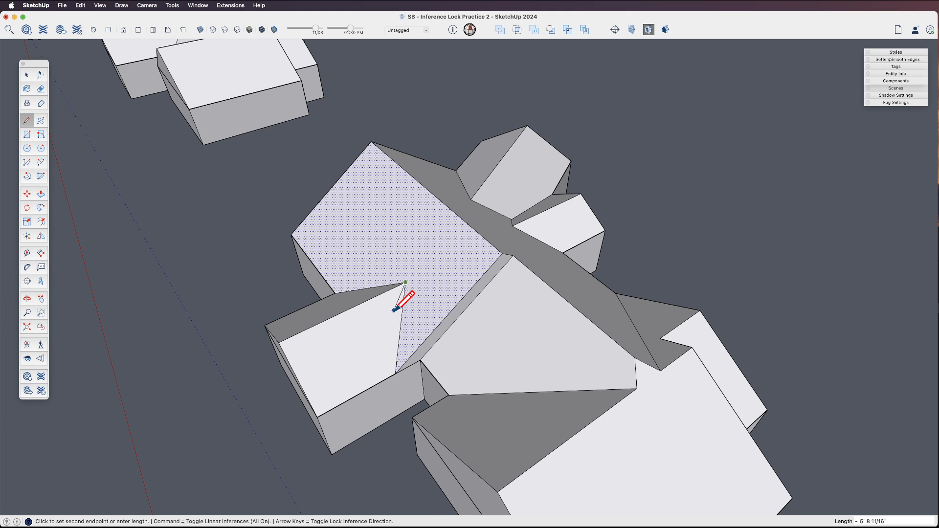
mouse_move(378, 309)
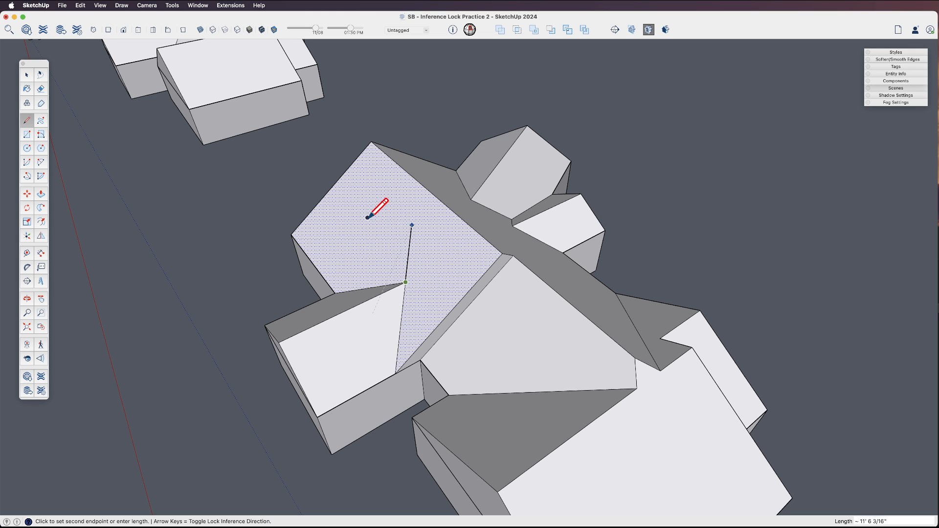
mouse_move(414, 198)
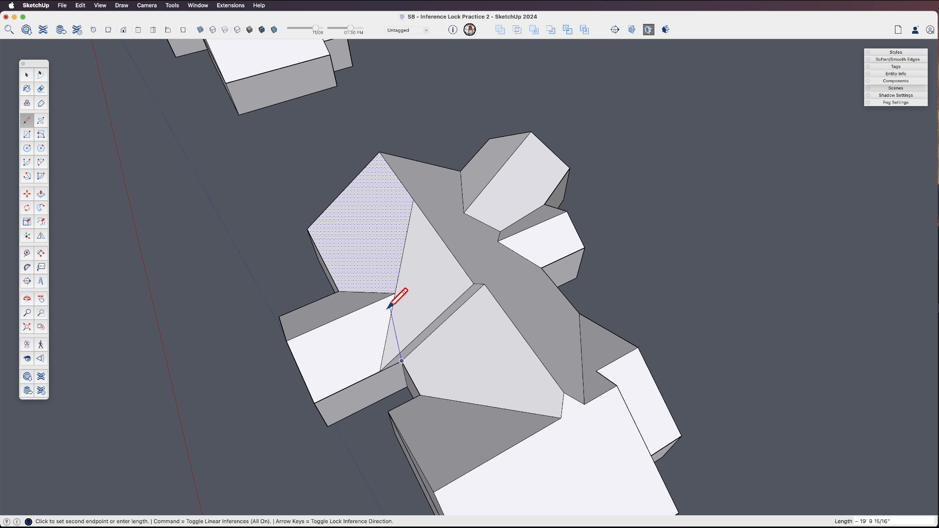
mouse_move(446, 186)
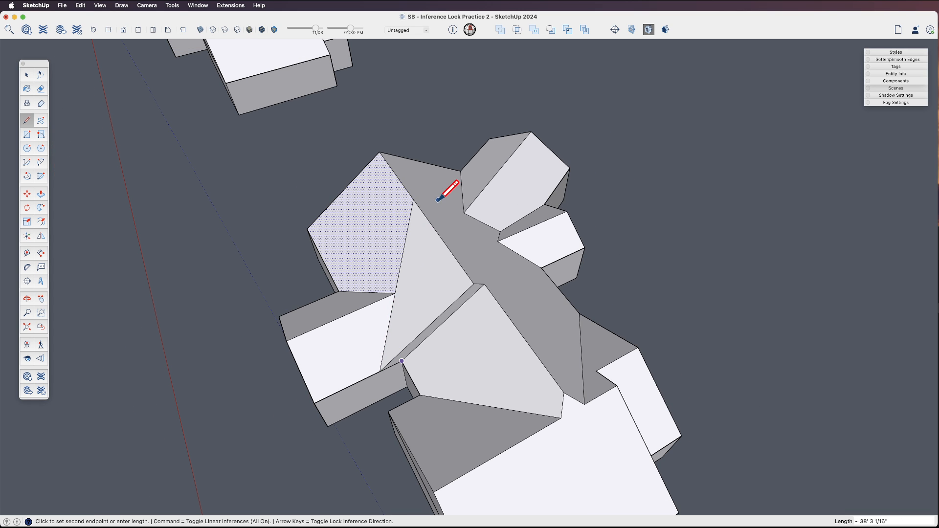
mouse_move(470, 78)
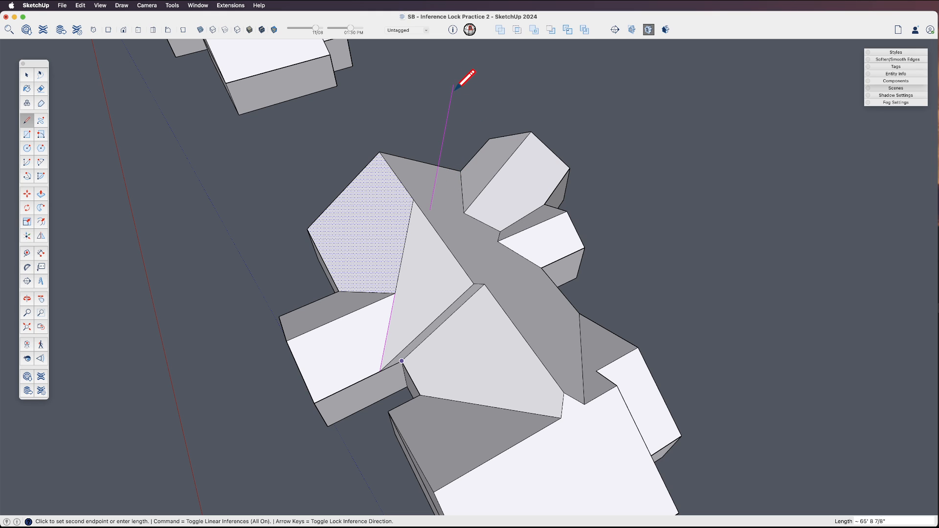
mouse_move(467, 67)
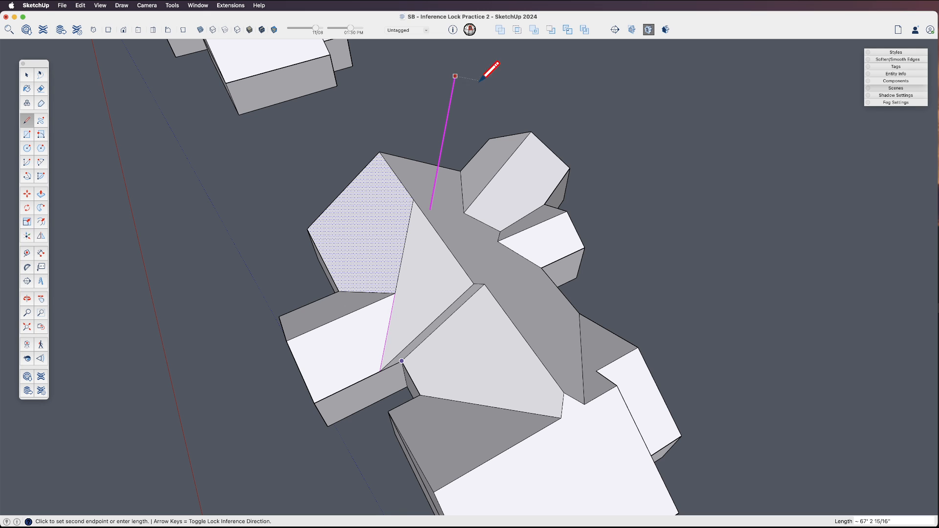
mouse_move(456, 229)
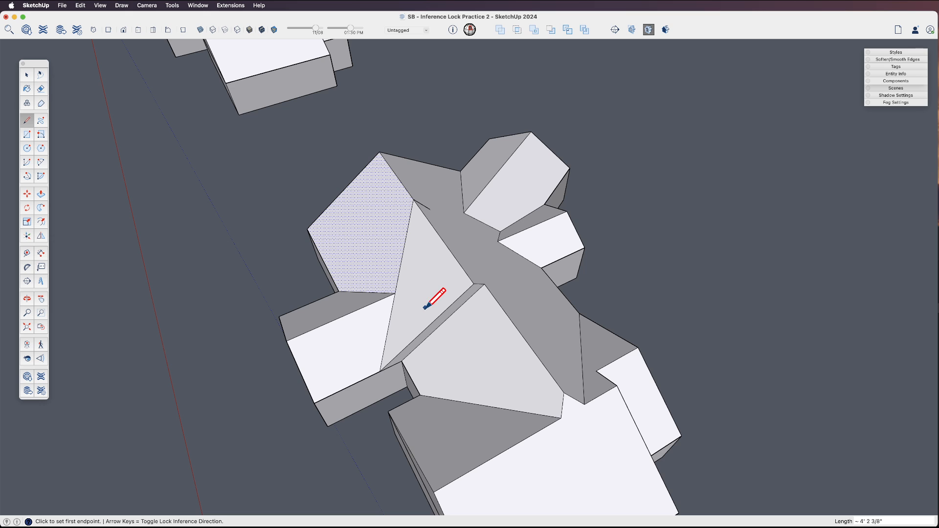
mouse_move(402, 361)
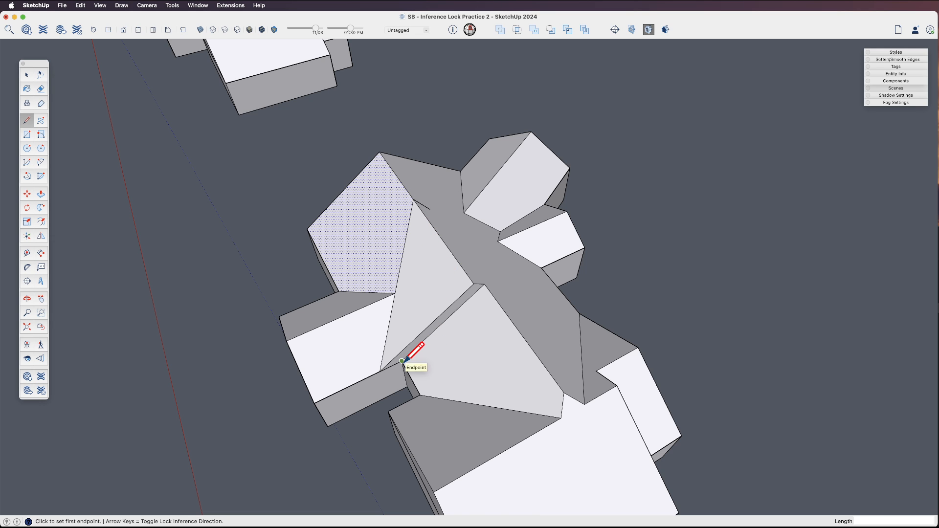
mouse_move(429, 209)
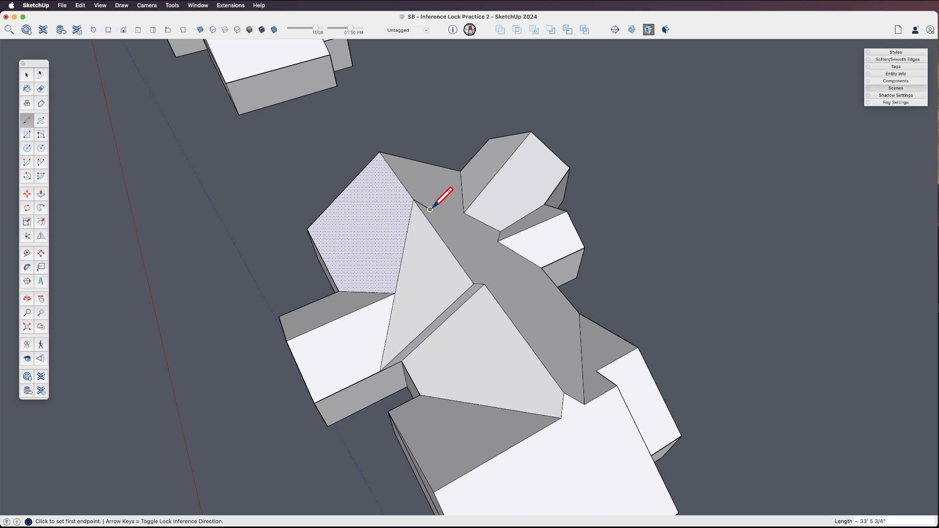
mouse_move(485, 288)
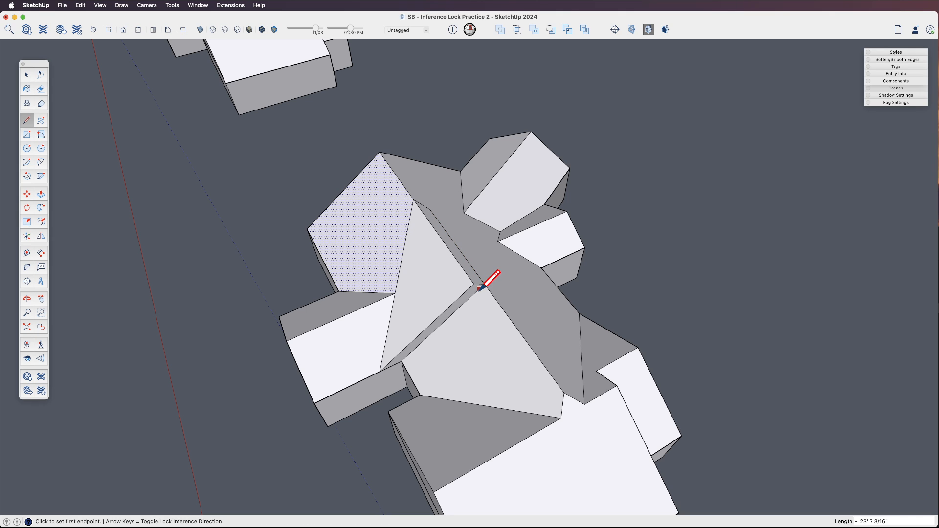
left_click(41, 103)
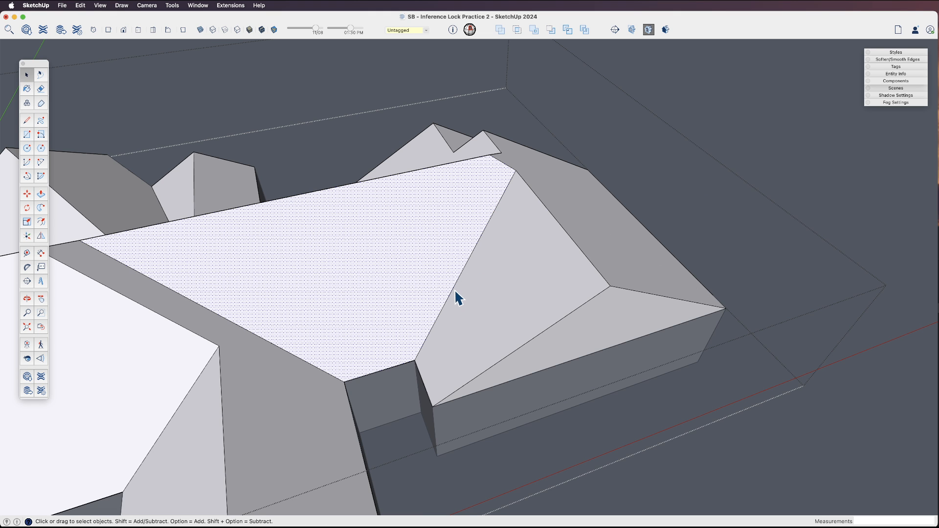
mouse_move(458, 344)
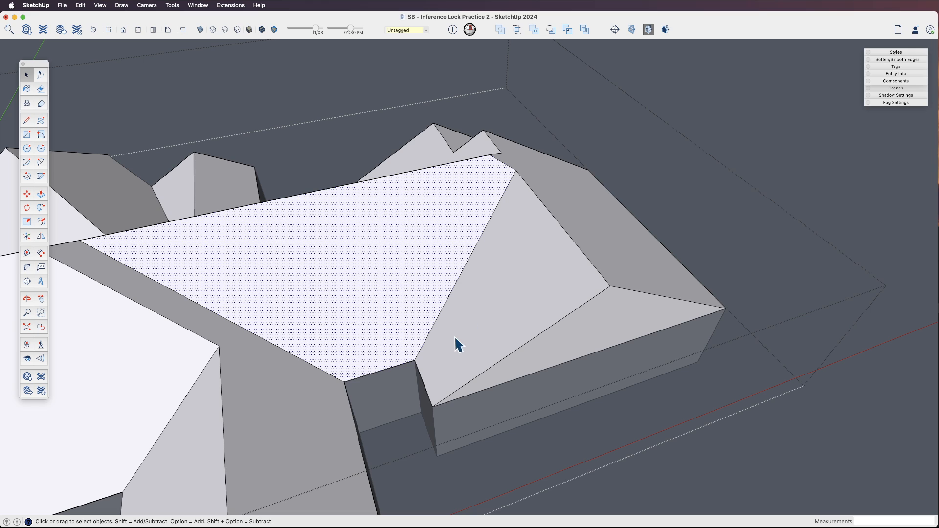
Step: Place a guide line from the wing's lower roof corner across the sloped roof
left_click(26, 253)
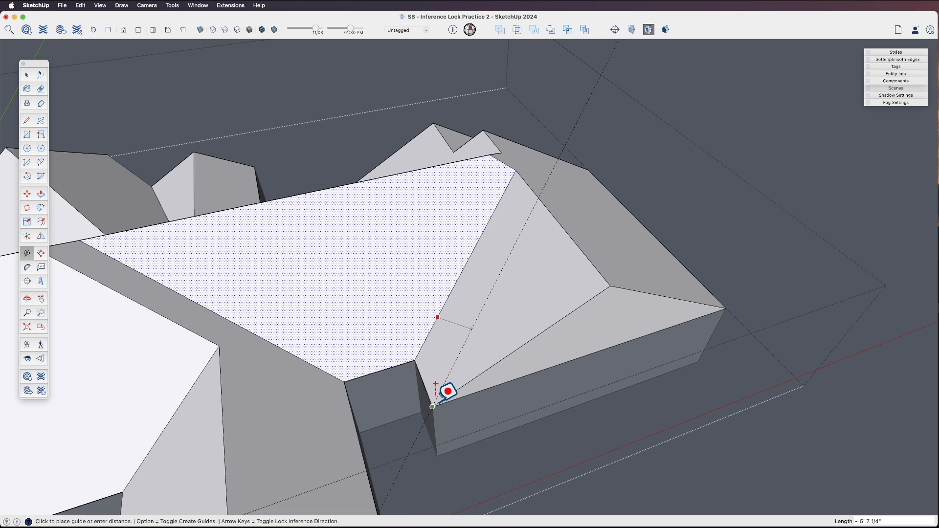
mouse_move(534, 293)
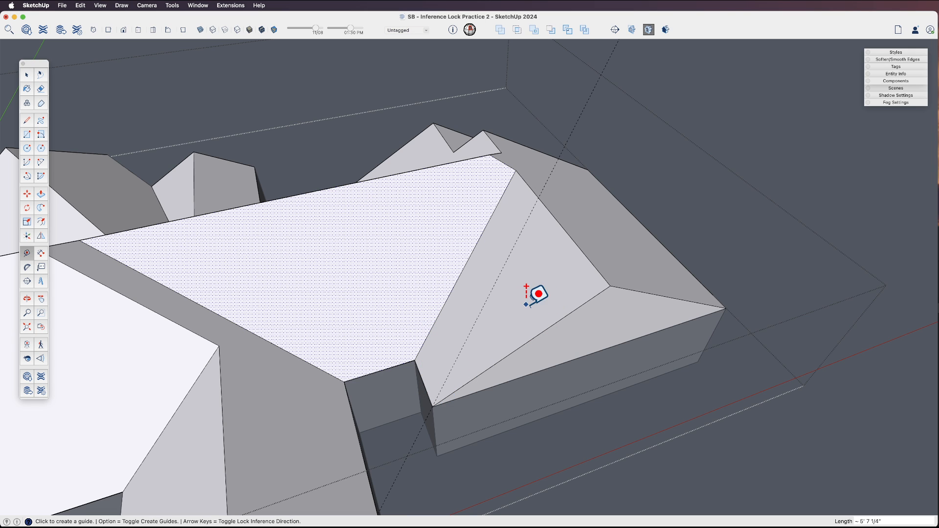
left_click(27, 194)
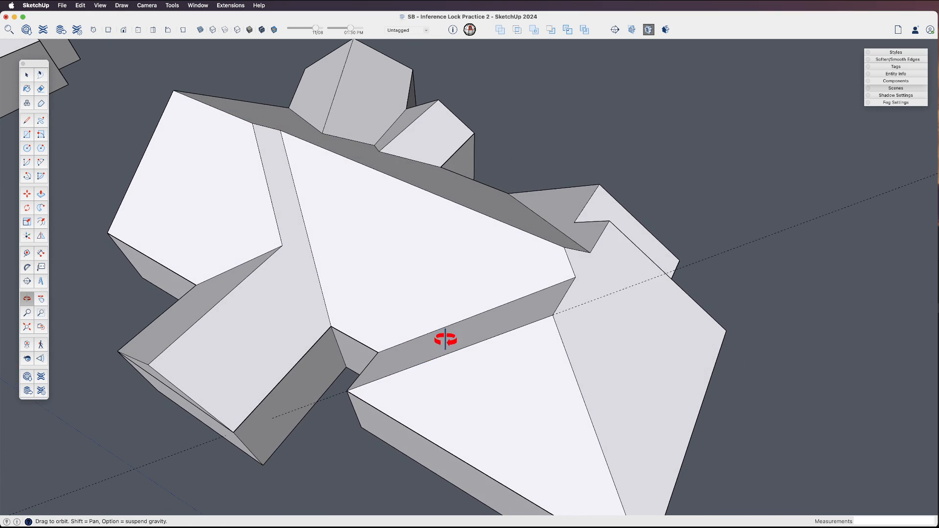
mouse_move(462, 304)
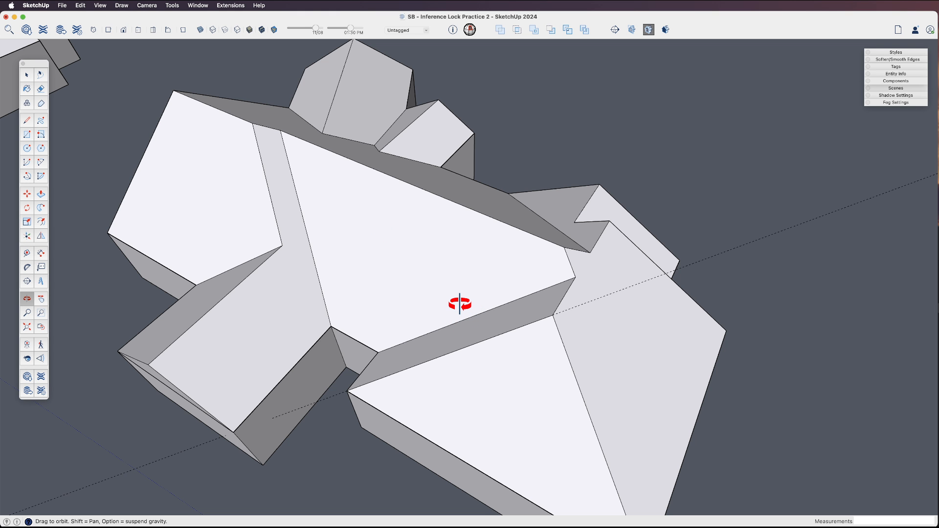